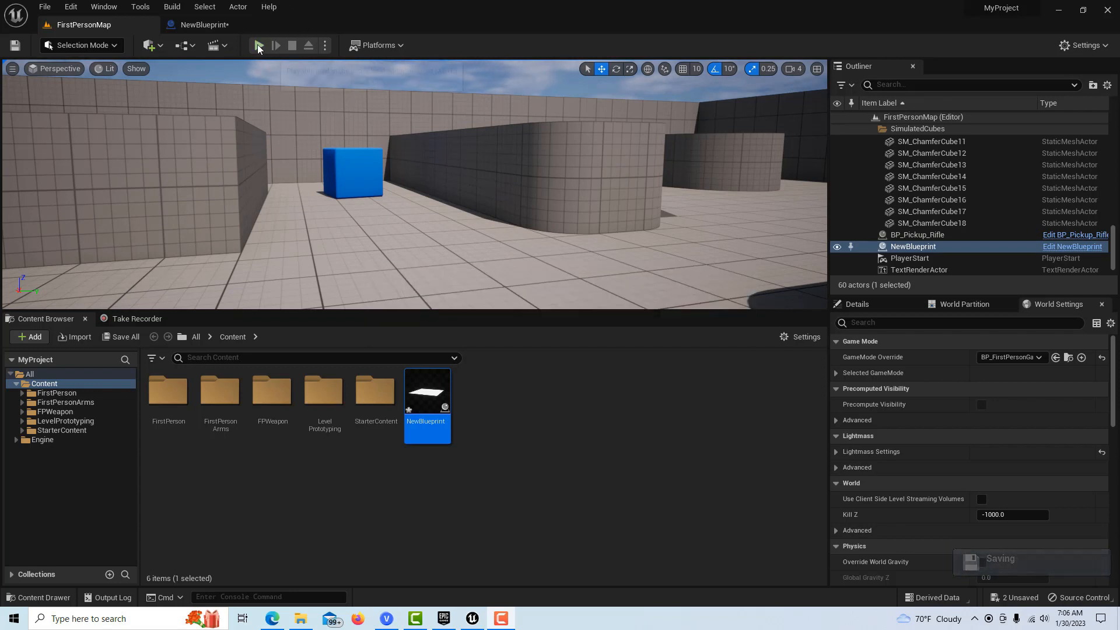
# Step: Test-play and stop the level, then create and open an Actor blueprint named NewBlueprint
pyautogui.click(260, 45)
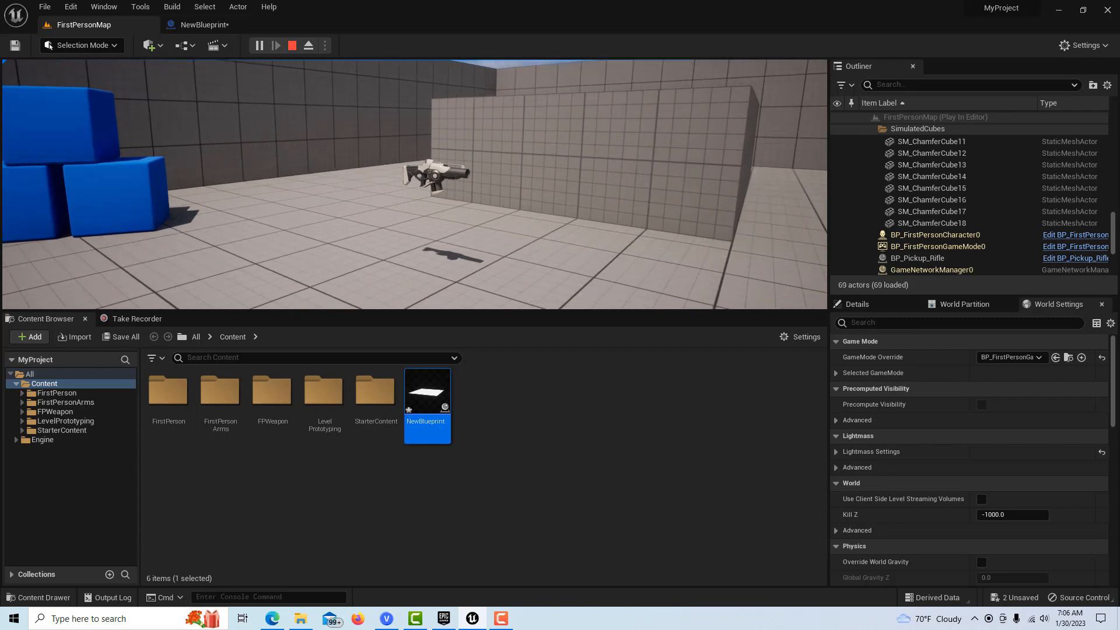
pyautogui.click(291, 45)
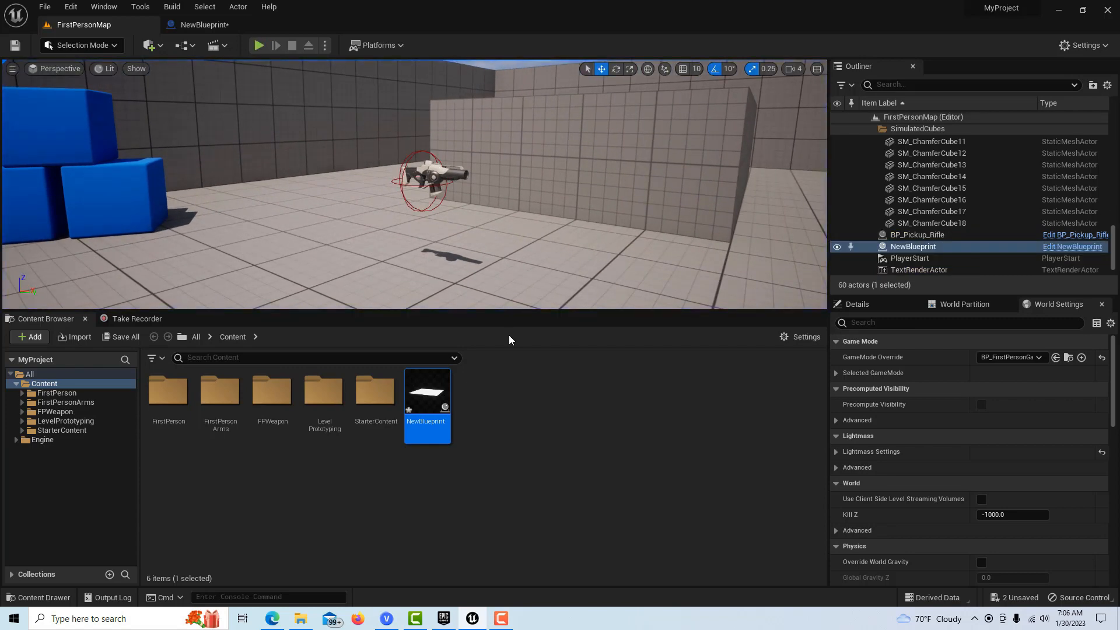
pyautogui.moveTo(513, 341)
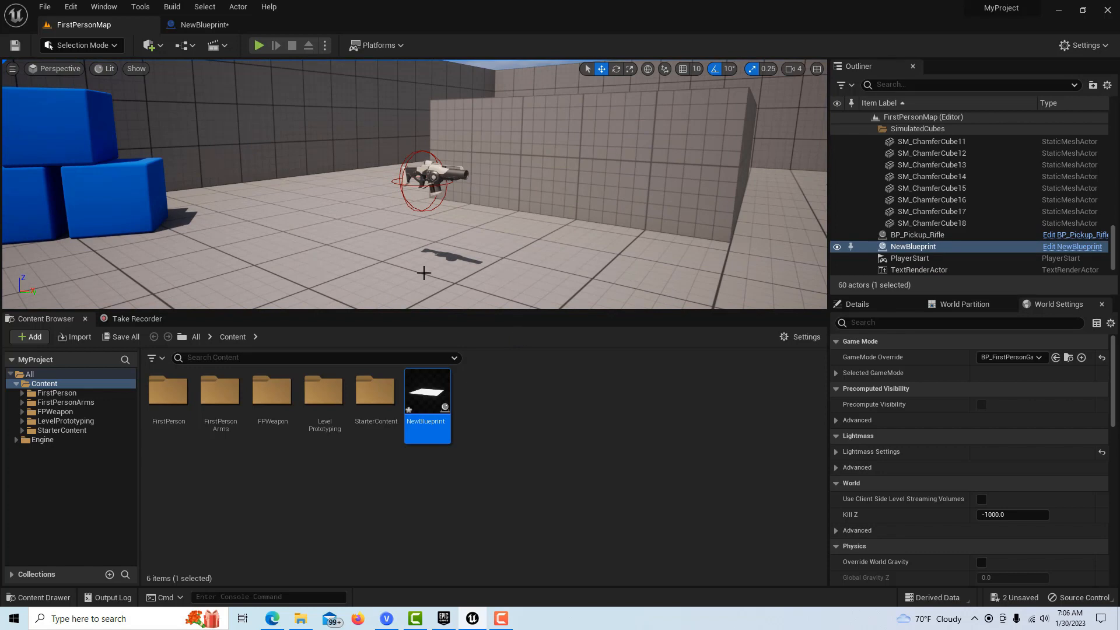
pyautogui.click(44, 6)
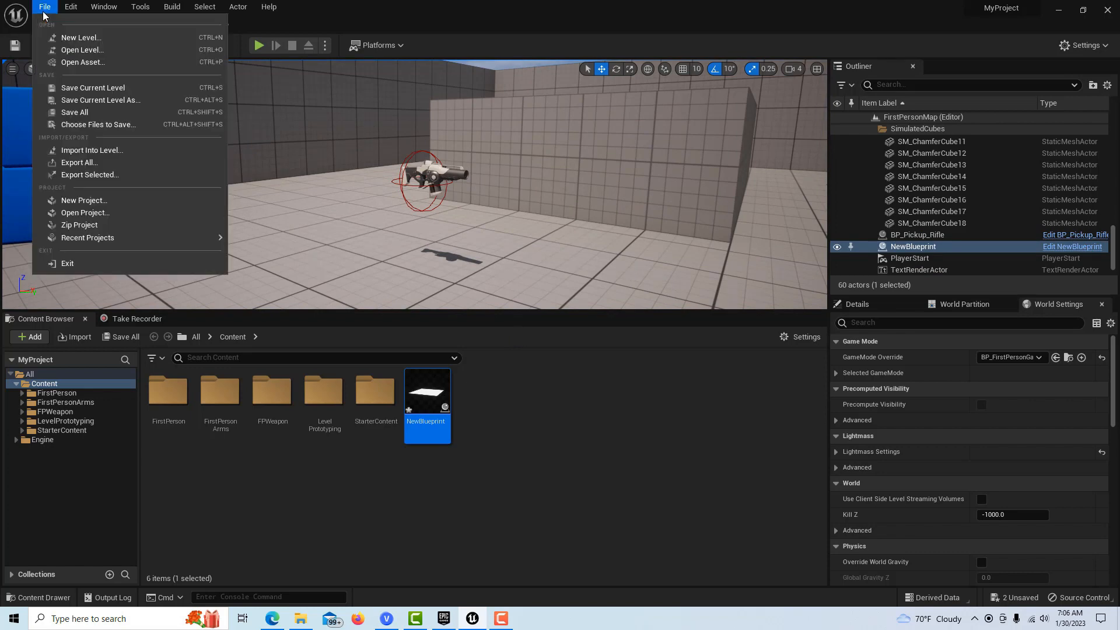
pyautogui.click(83, 200)
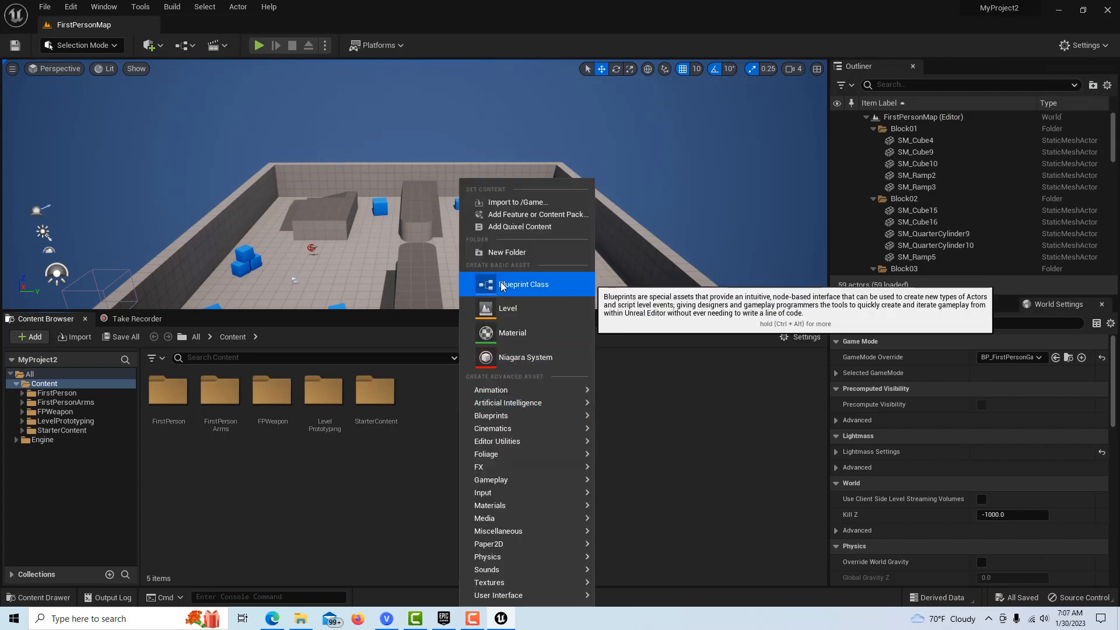
pyautogui.click(524, 284)
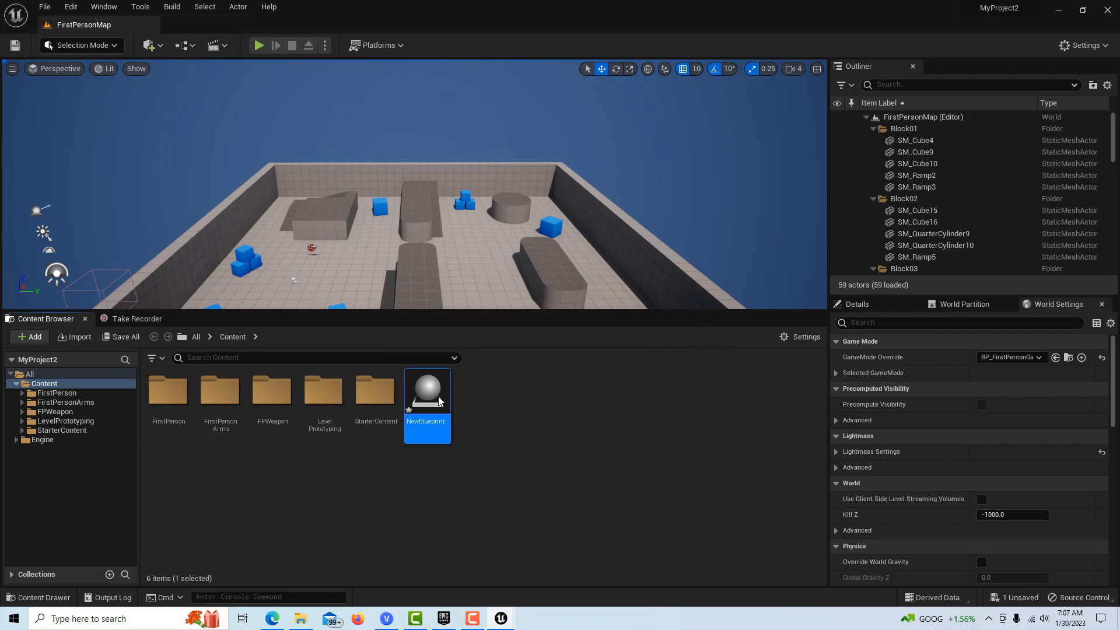
pyautogui.doubleClick(426, 389)
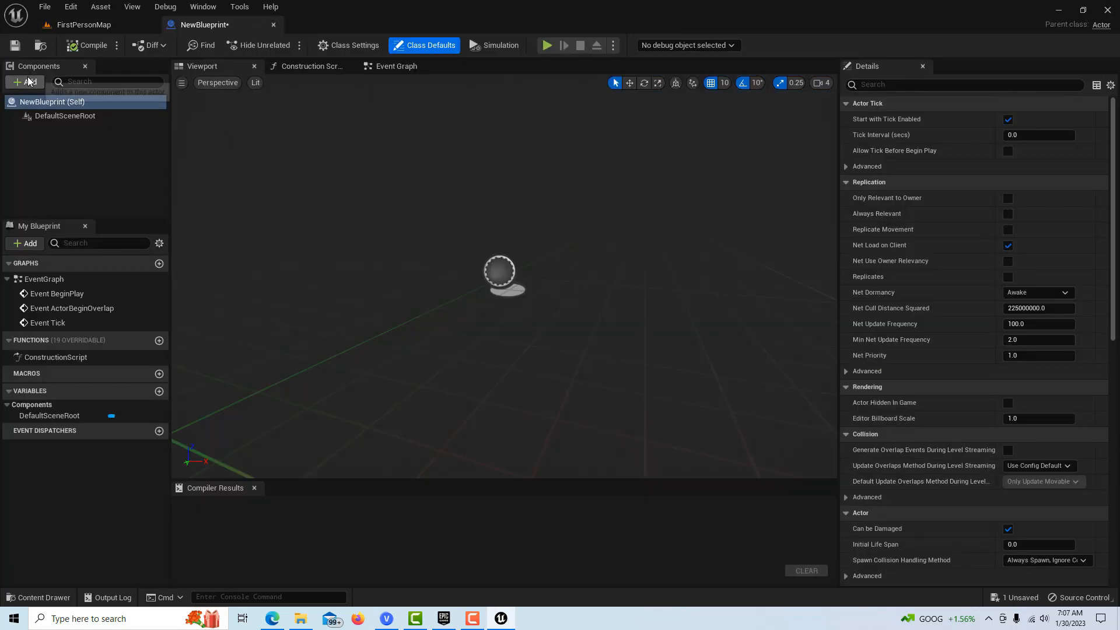
# Step: Add a Plane component with its collision preset set to OverlapAllDynamic
pyautogui.click(23, 82)
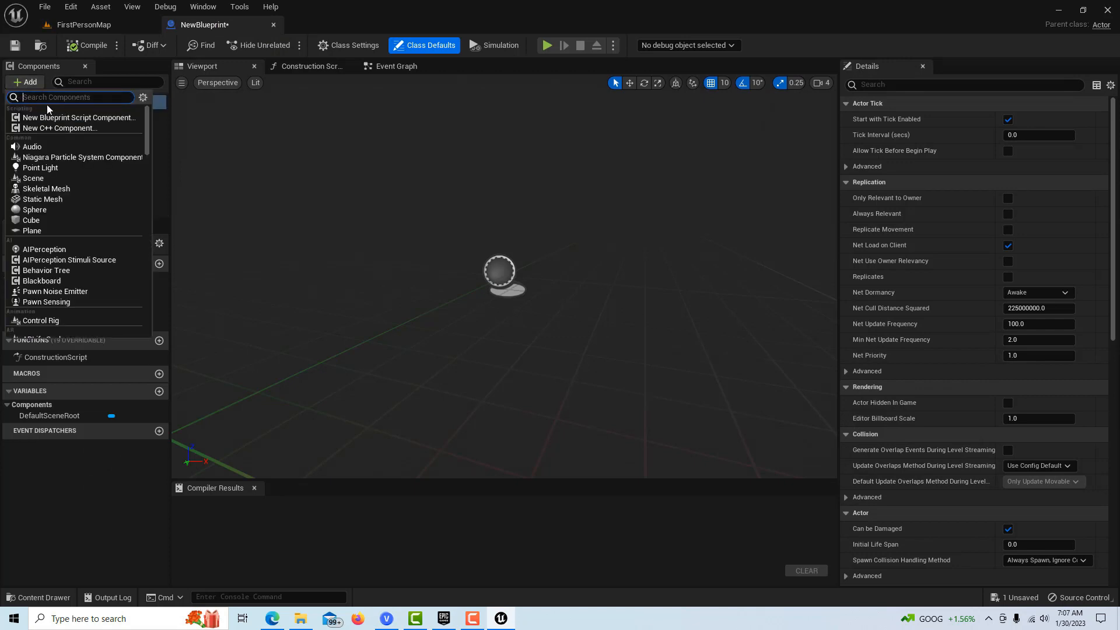
pyautogui.write('pla')
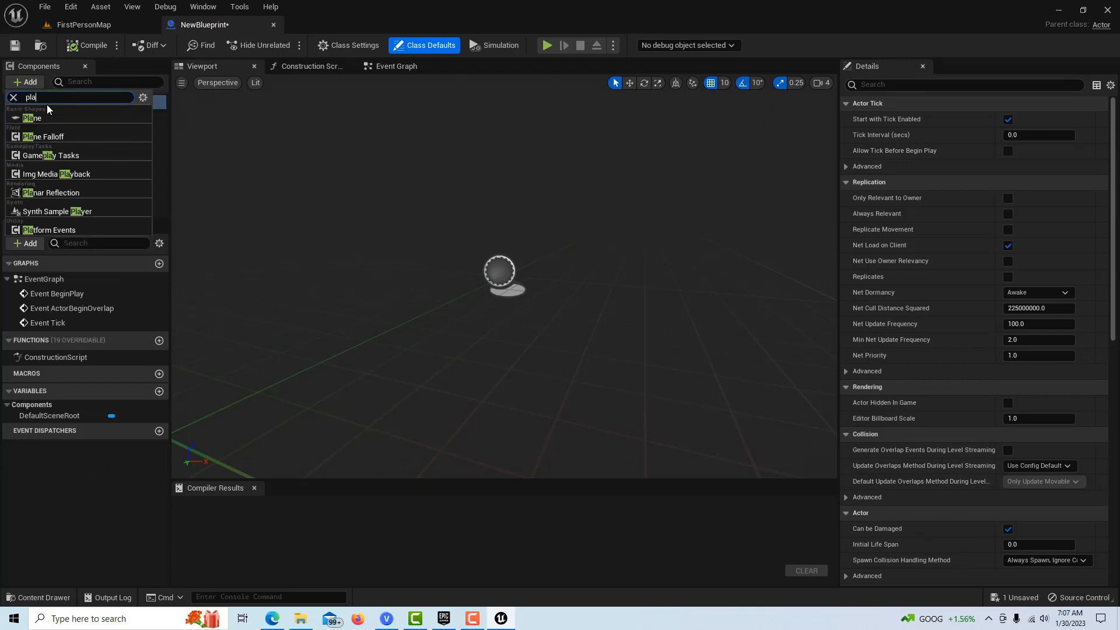
pyautogui.click(34, 118)
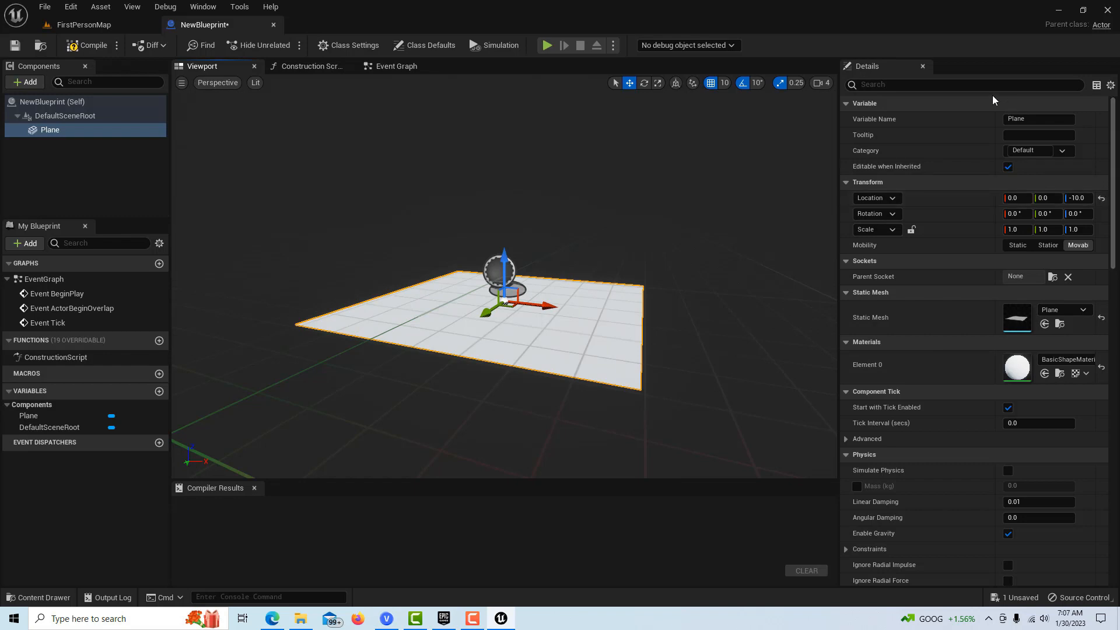
pyautogui.write('colli')
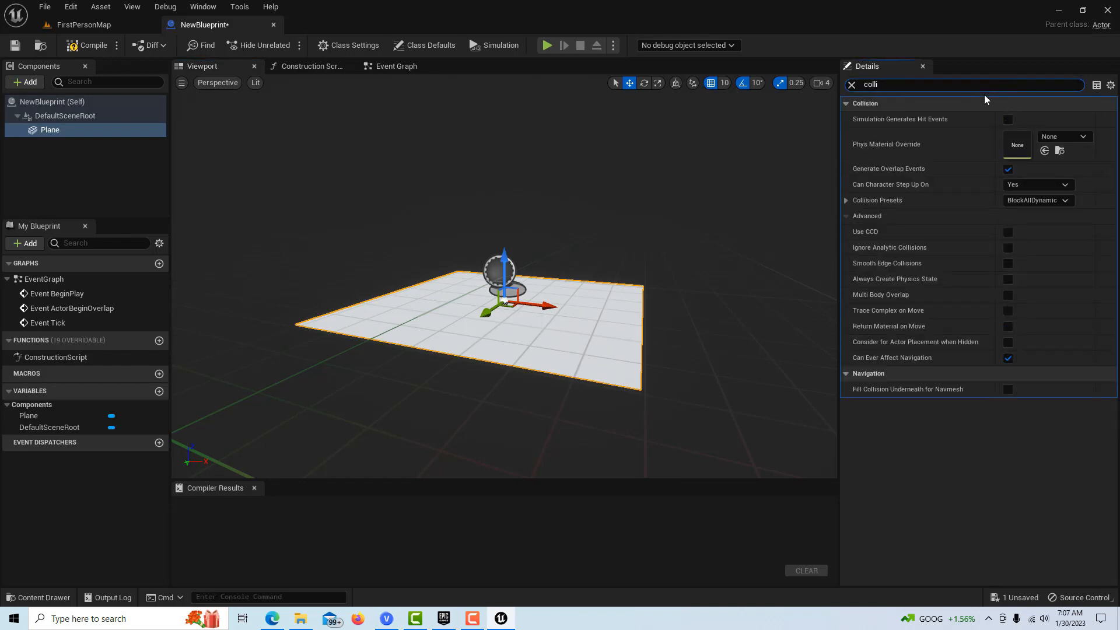
pyautogui.click(1036, 201)
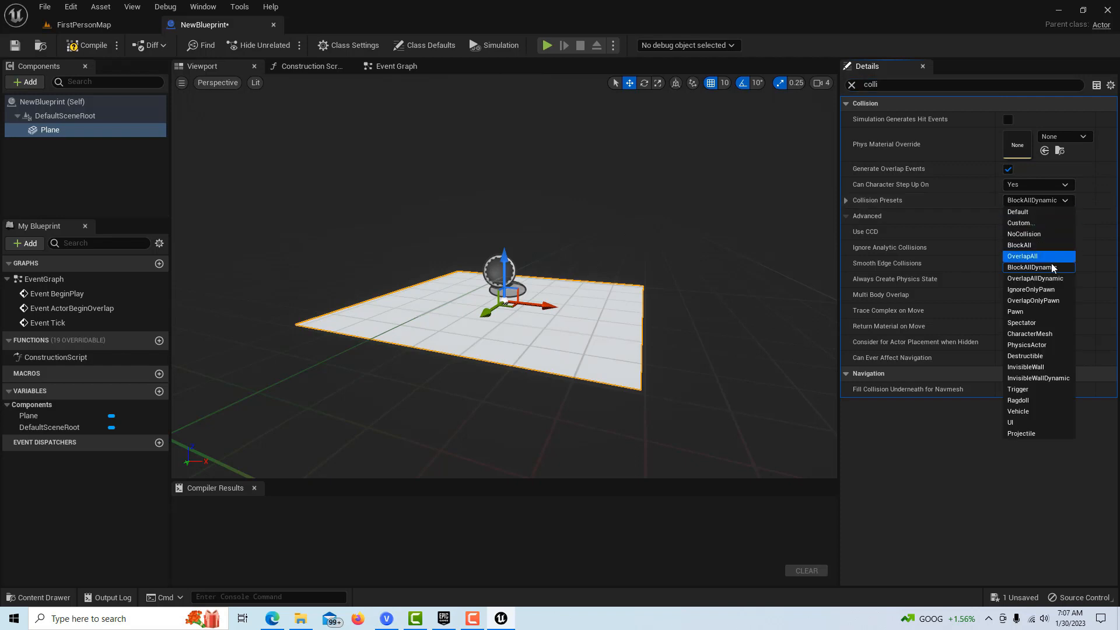
pyautogui.click(1023, 255)
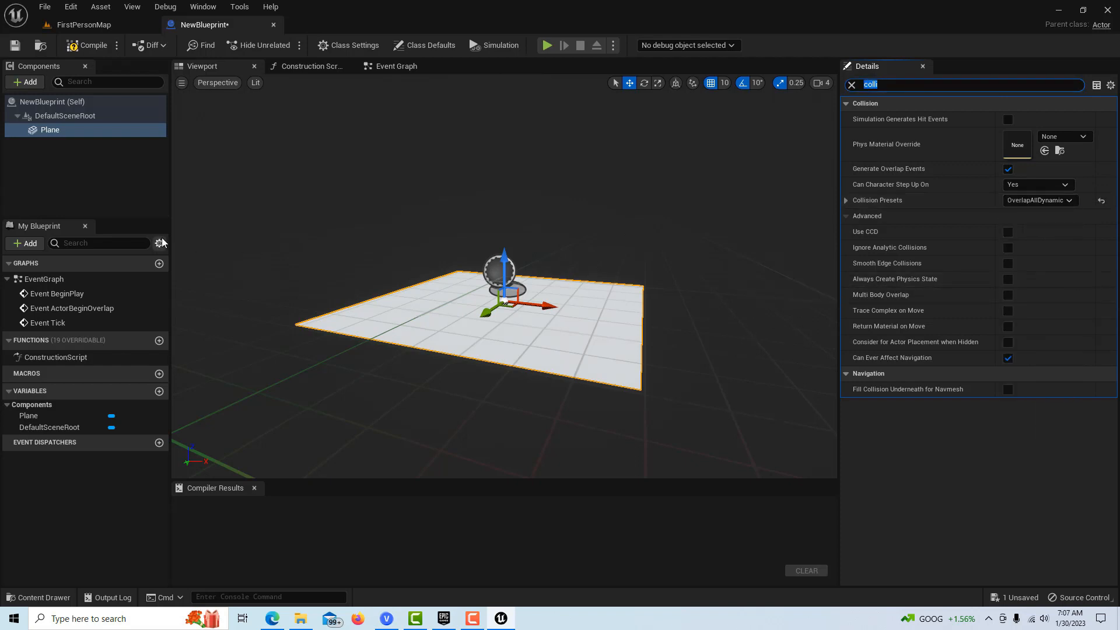
# Step: Add a Box Collision component and parent it directly under DefaultSceneRoot
pyautogui.click(23, 82)
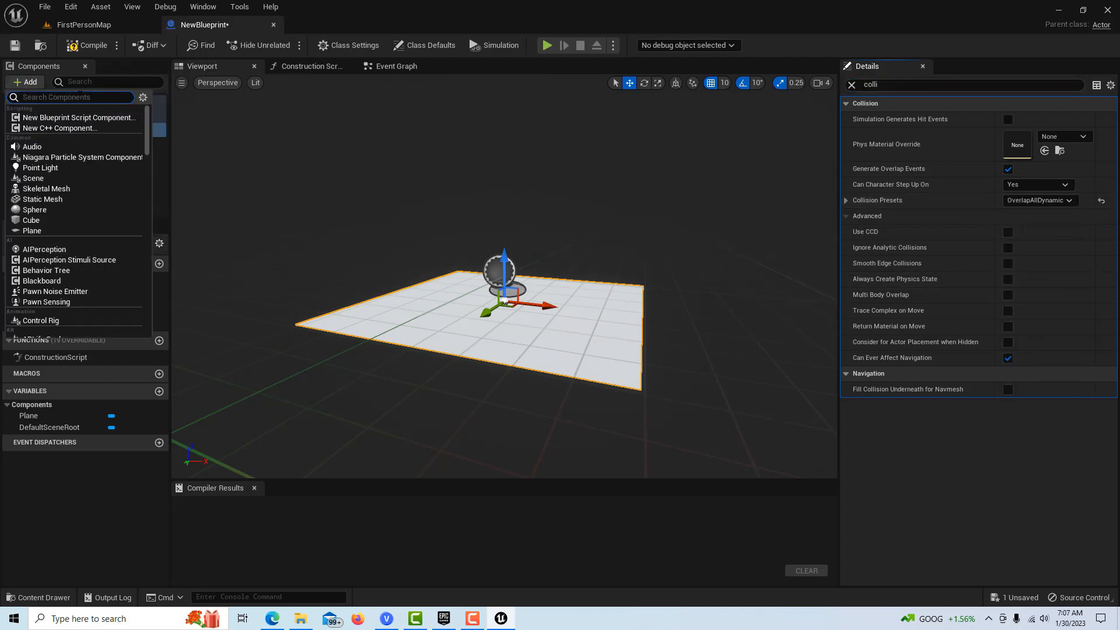
pyautogui.write('b')
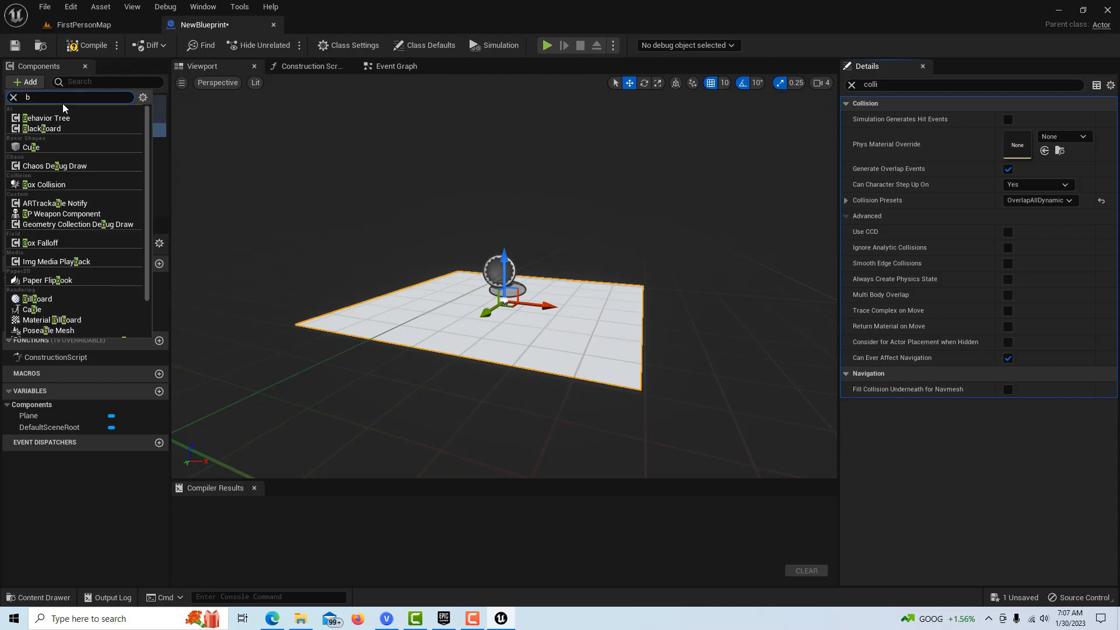
pyautogui.write('ox c')
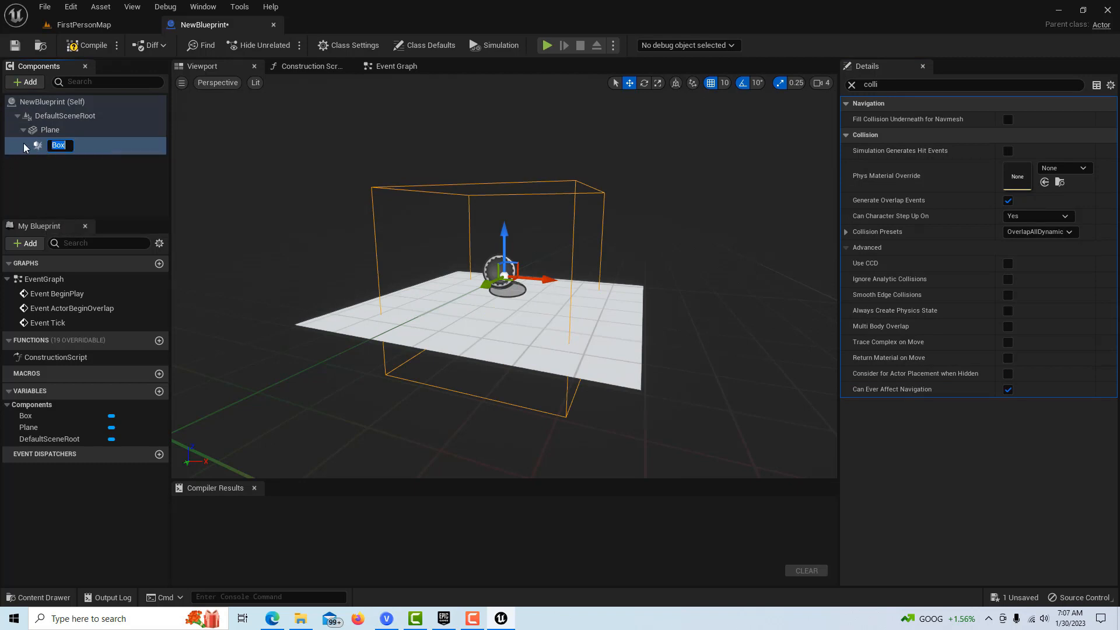
pyautogui.moveTo(59, 145); pyautogui.dragTo(50, 133)
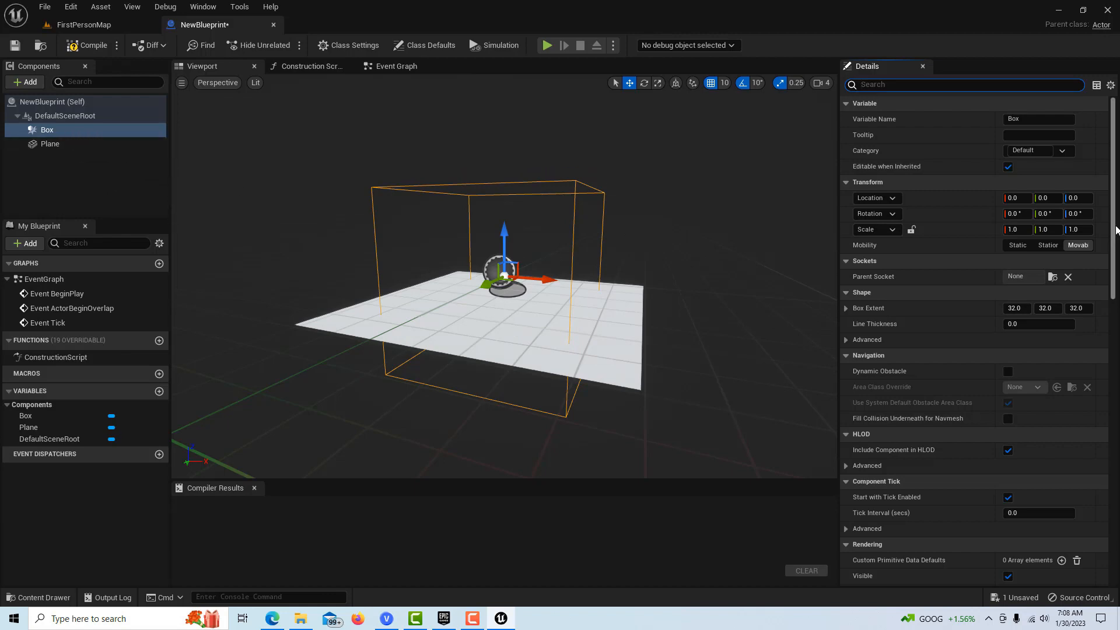
# Step: Add an On Component Begin Overlap event for Box from the Details panel's Events section
pyautogui.scroll(-3)
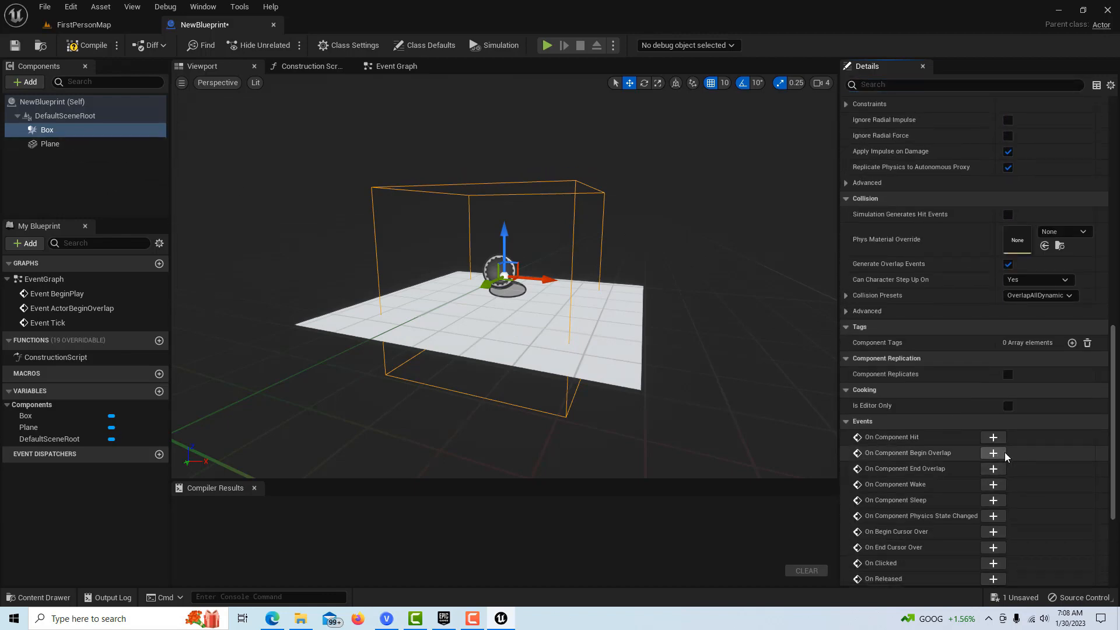
pyautogui.click(992, 452)
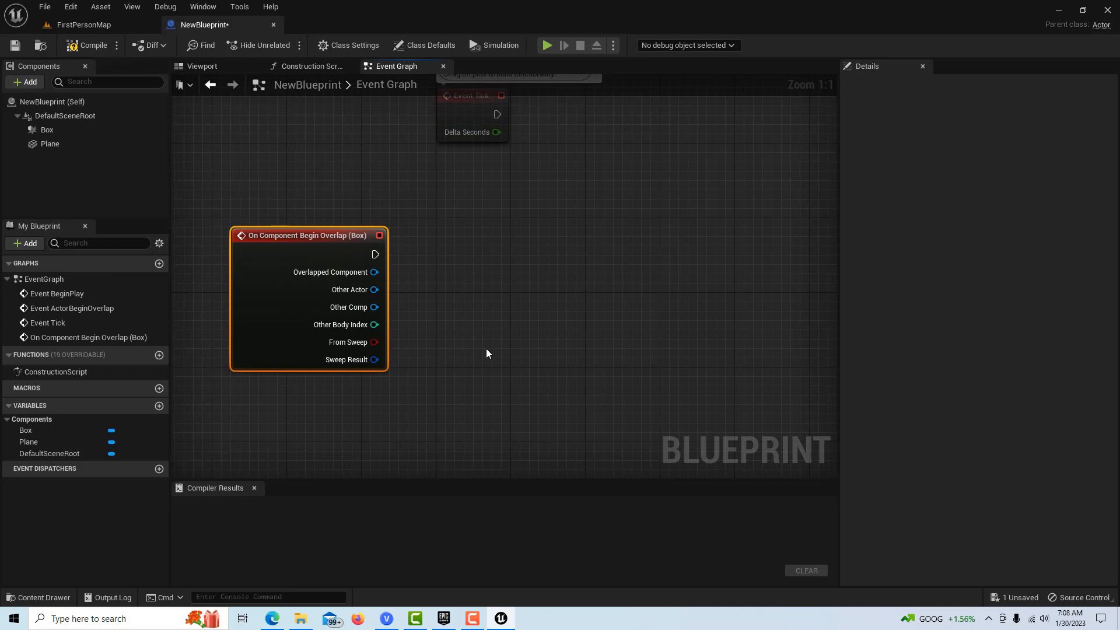
pyautogui.moveTo(159, 408)
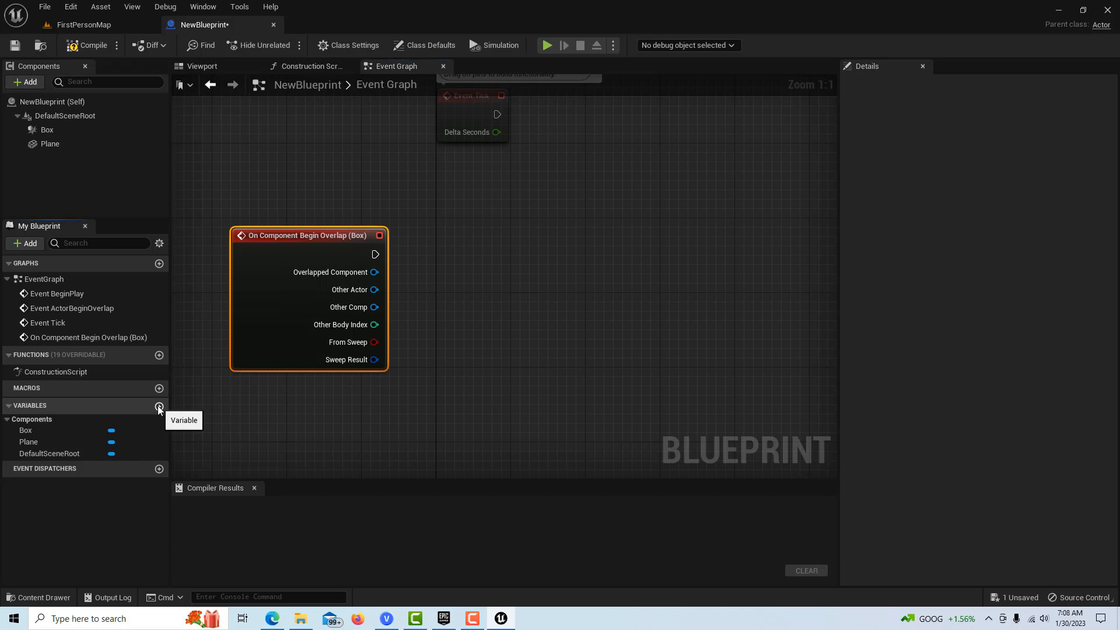
# Step: Add a String variable NewVar, compile, and enter its default 'This is number #'
pyautogui.click(160, 407)
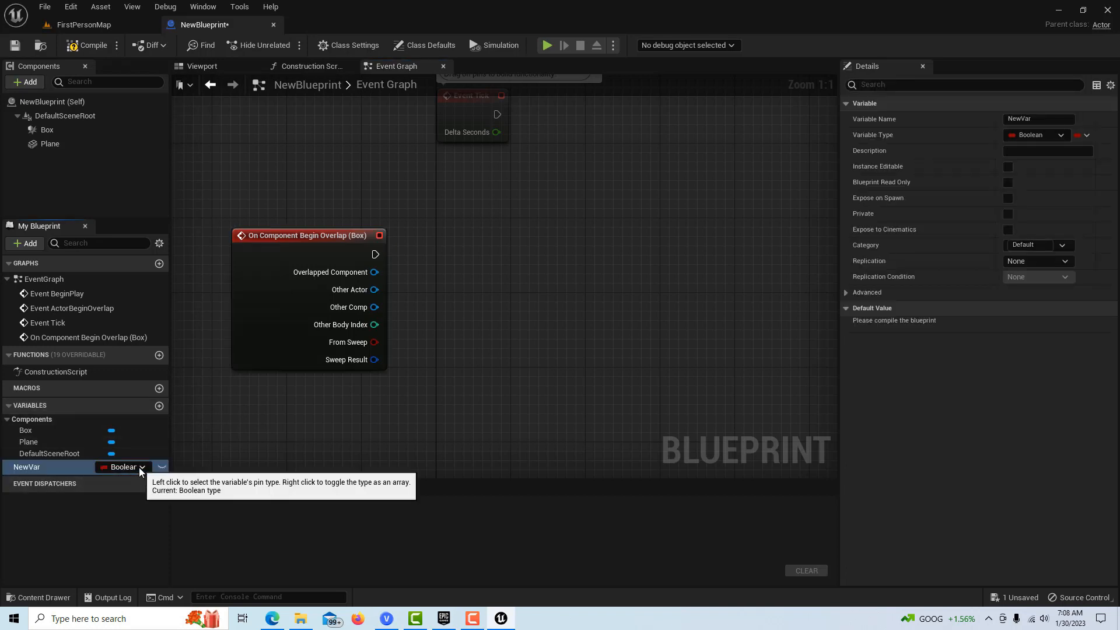
pyautogui.click(141, 466)
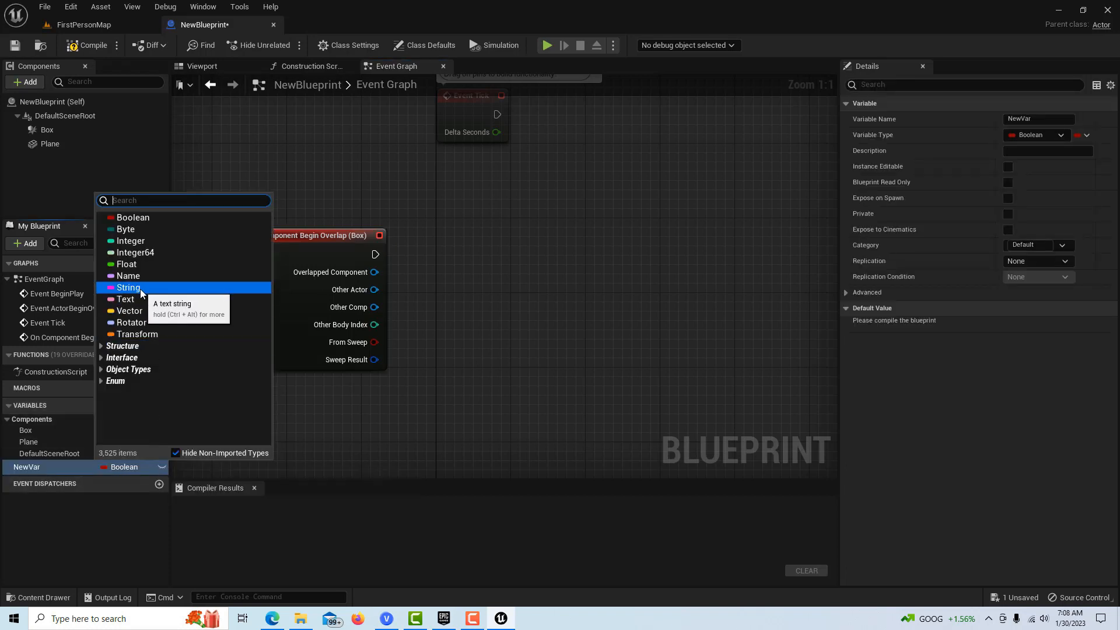
pyautogui.click(128, 287)
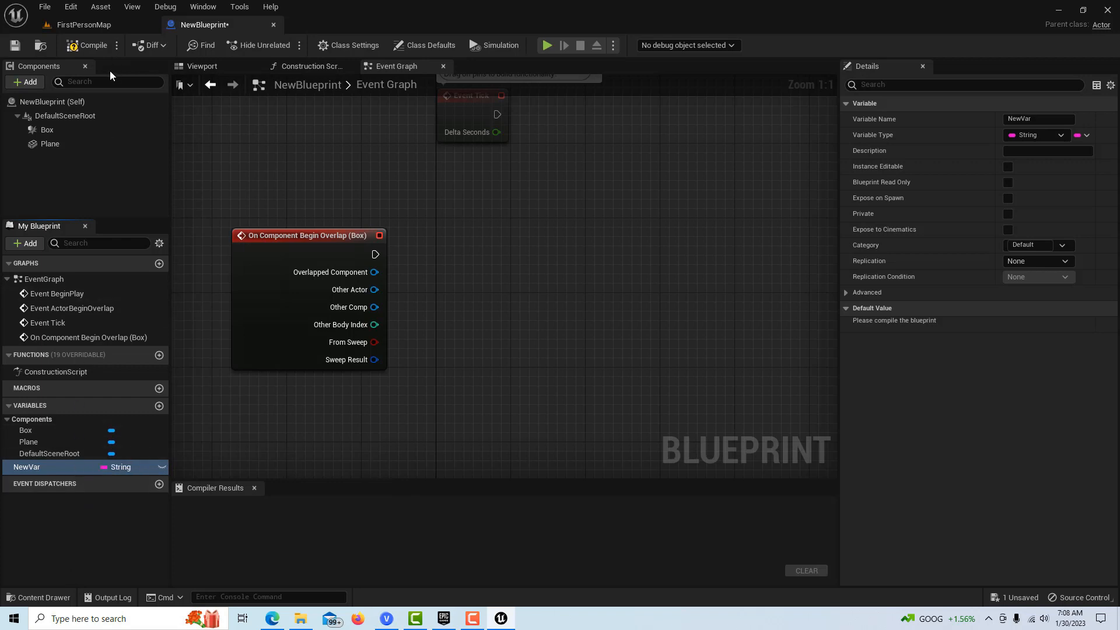
pyautogui.click(93, 45)
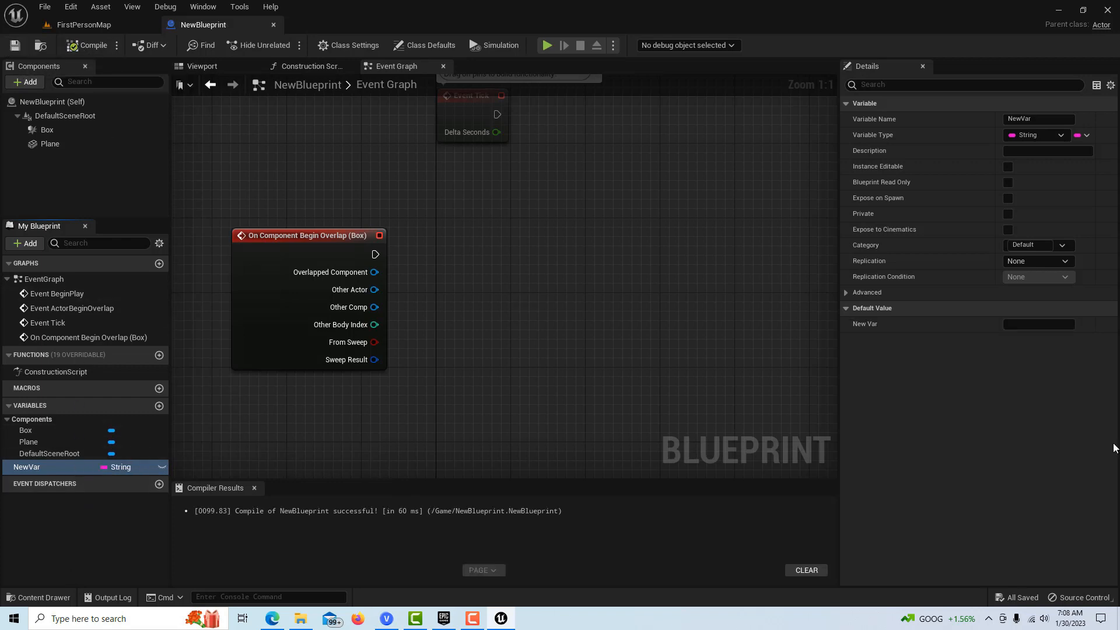
pyautogui.click(1038, 323)
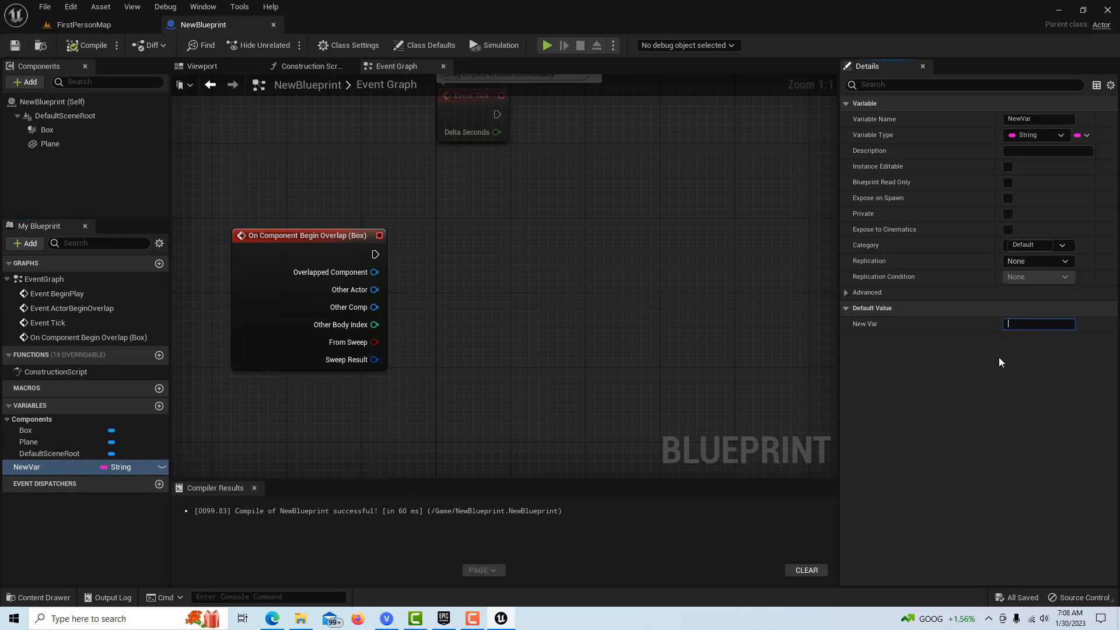
pyautogui.write('This is number #')
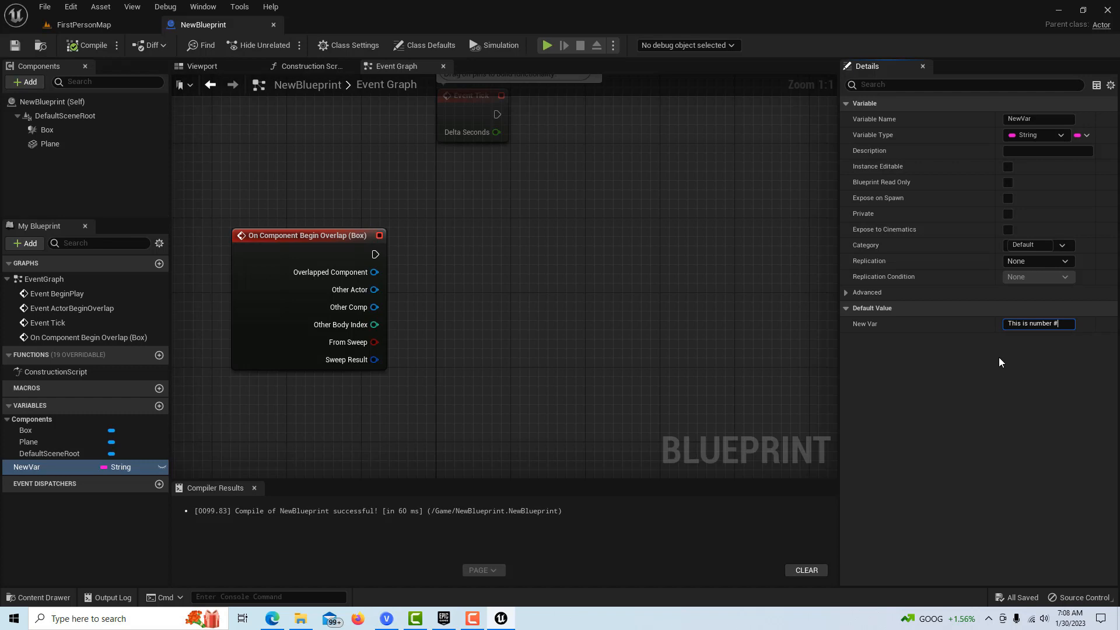
pyautogui.moveTo(20, 39)
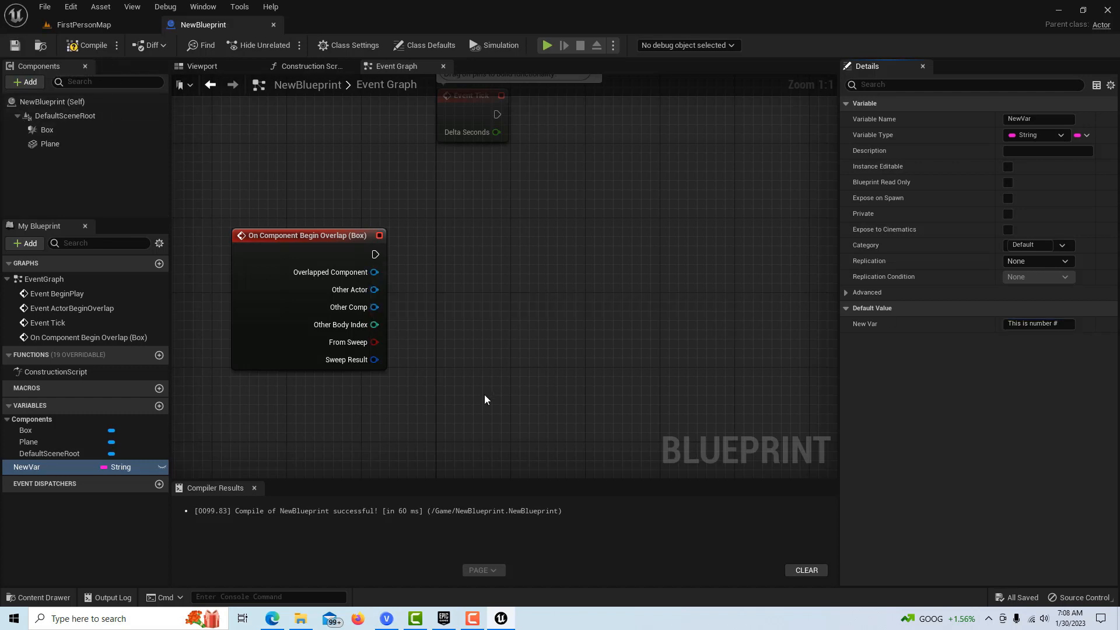
pyautogui.moveTo(458, 261)
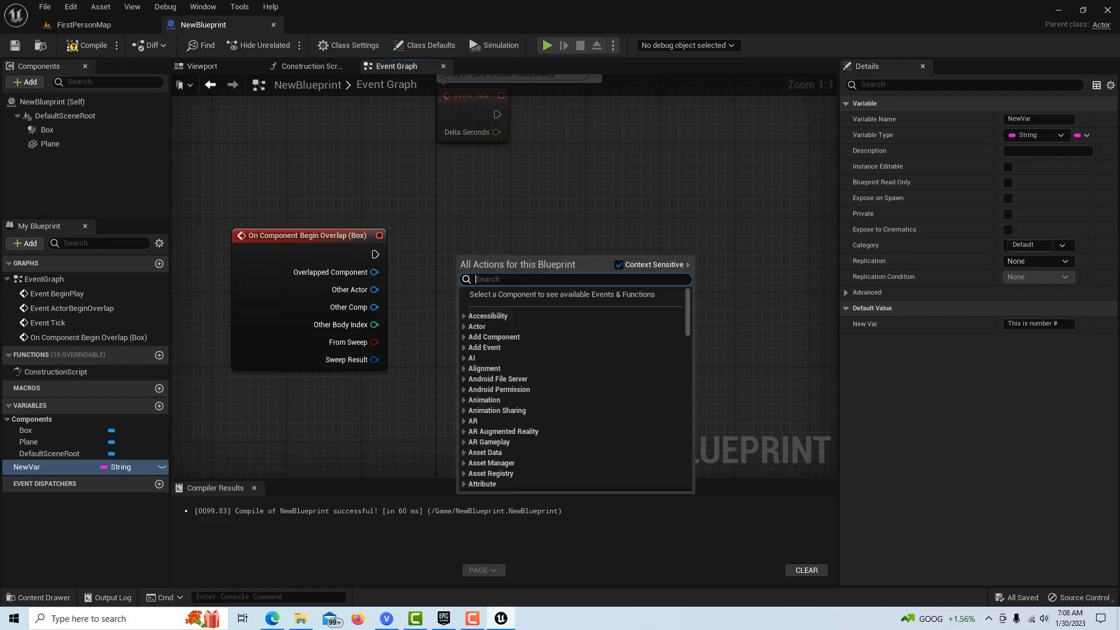
# Step: Add a For Loop with Break with Last Index 1000, wired from Box's overlap event
pyautogui.write('for loop')
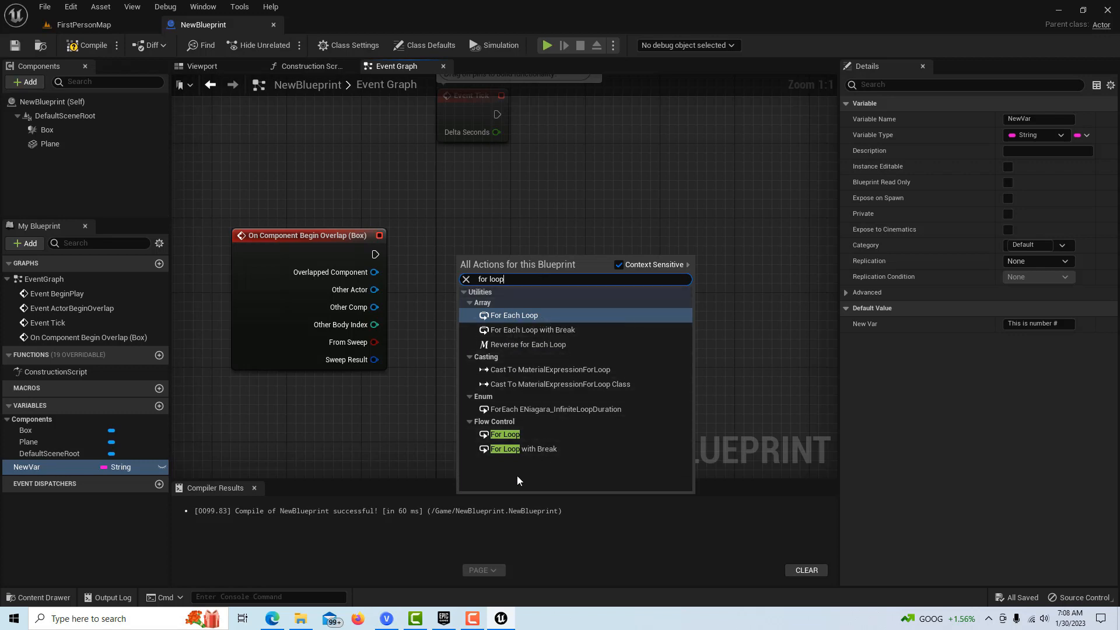
pyautogui.moveTo(521, 448)
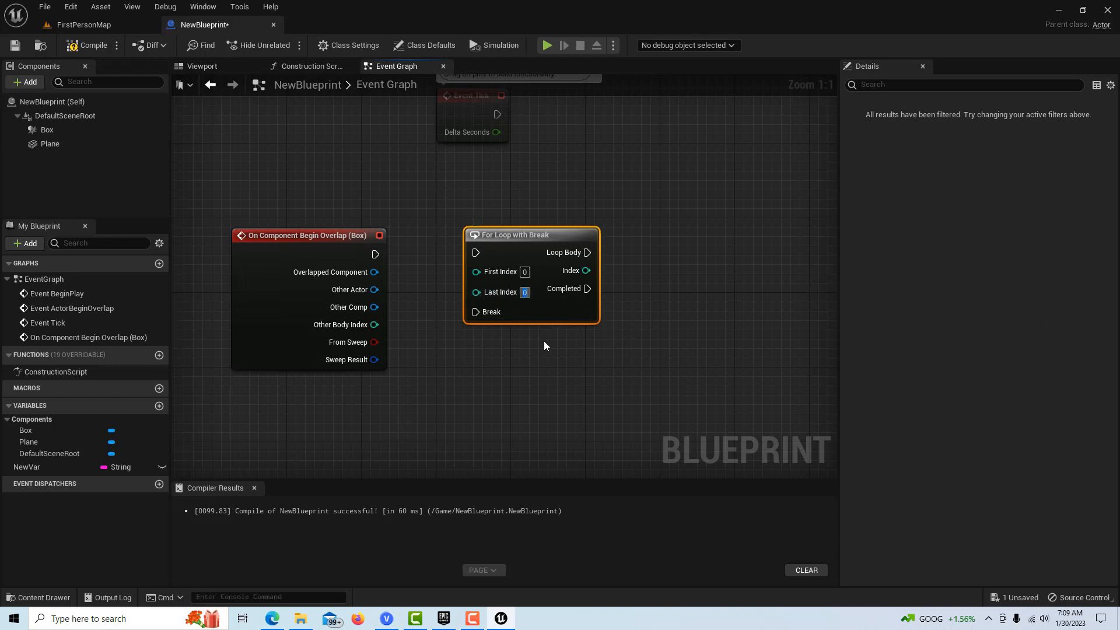
pyautogui.write('1000')
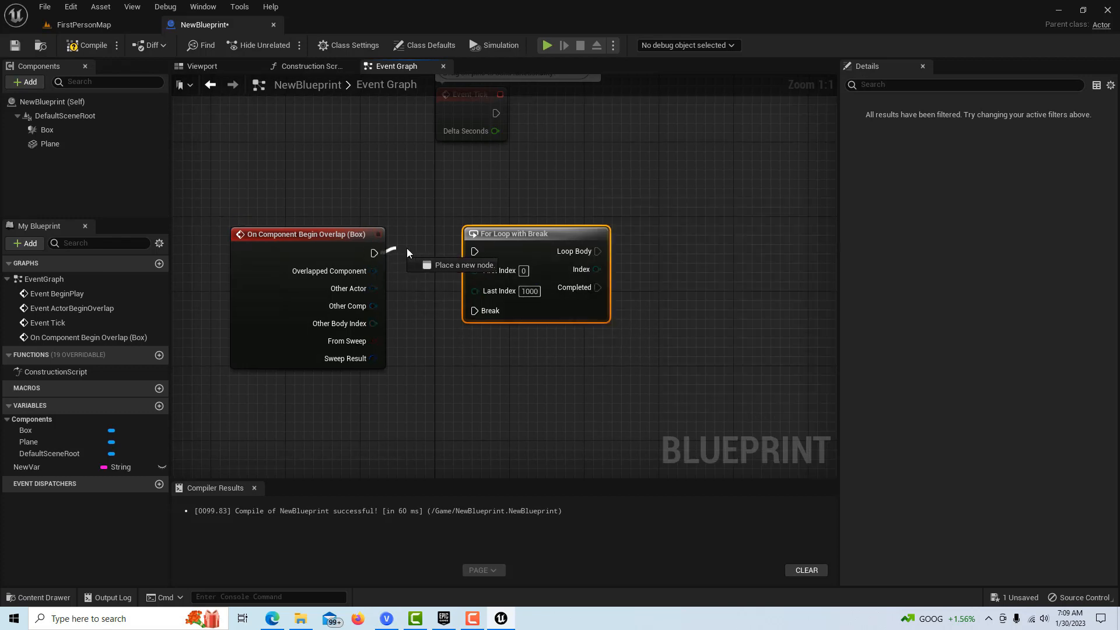
pyautogui.moveTo(374, 253); pyautogui.dragTo(474, 251)
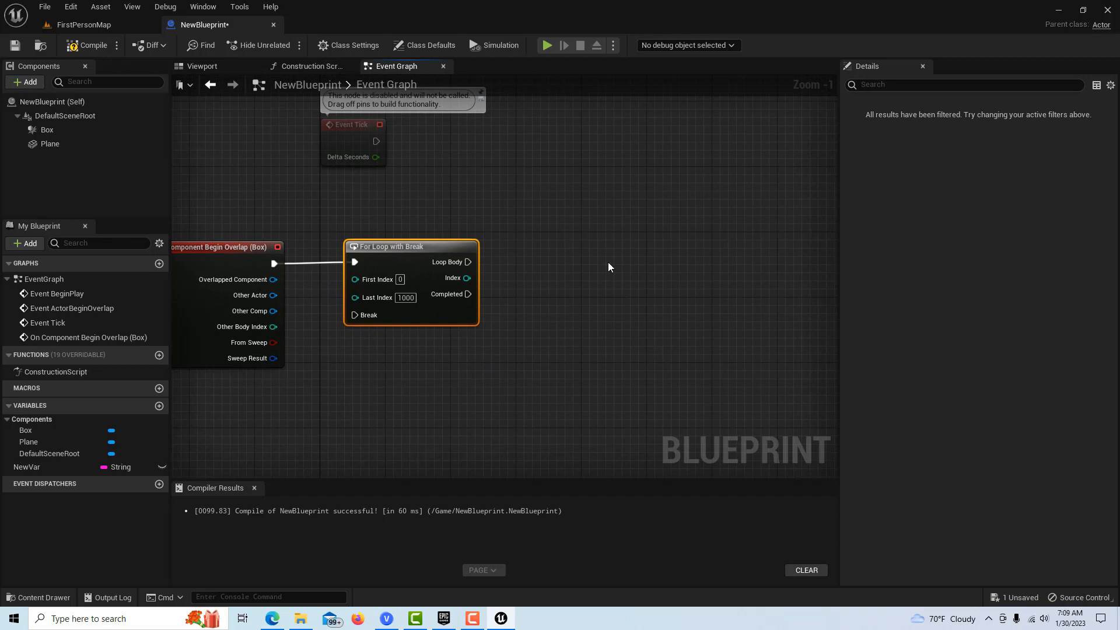
pyautogui.moveTo(611, 266)
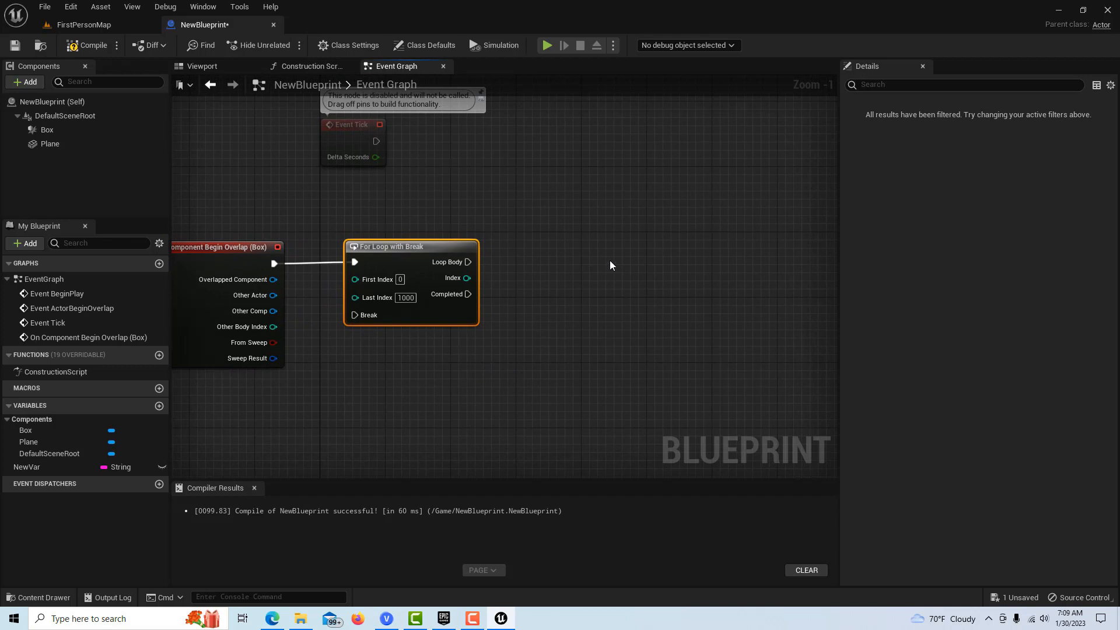
pyautogui.moveTo(615, 261)
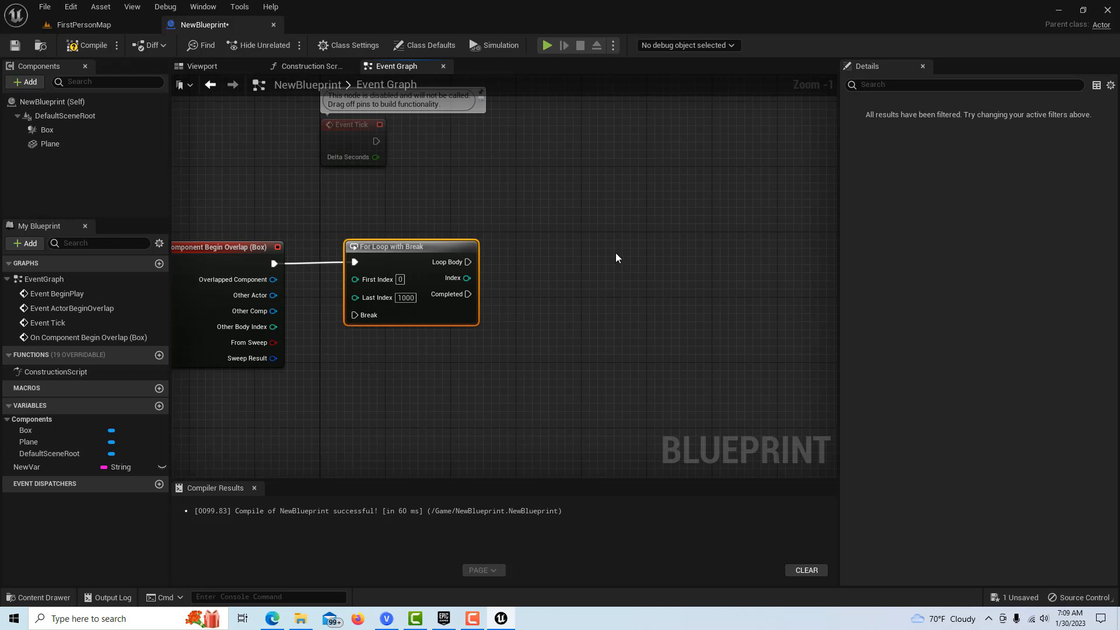
pyautogui.moveTo(618, 254)
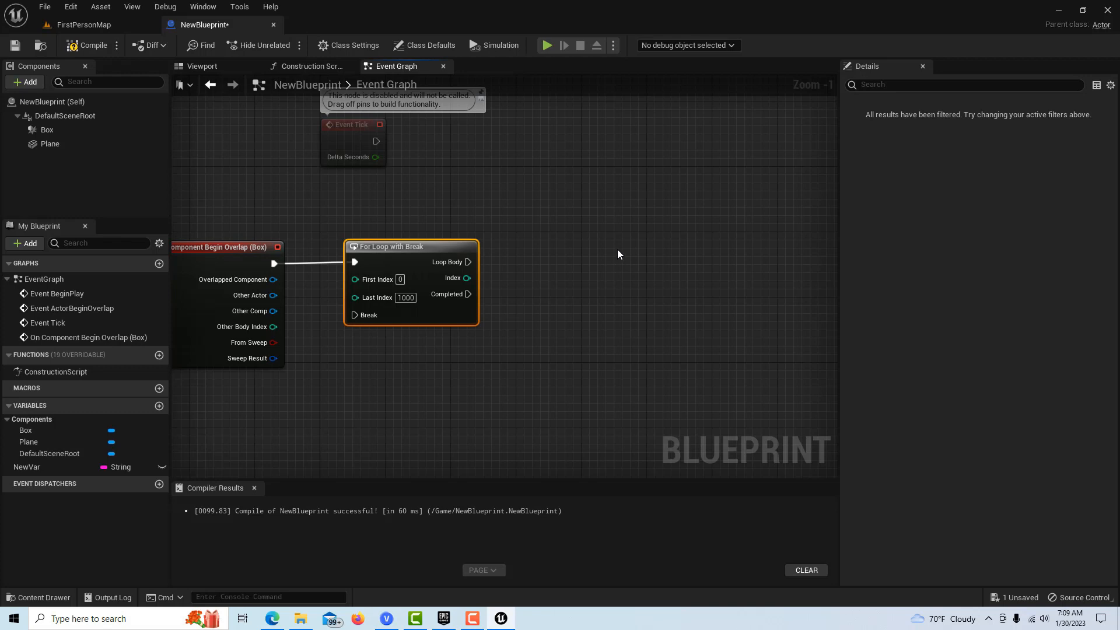
pyautogui.moveTo(643, 224)
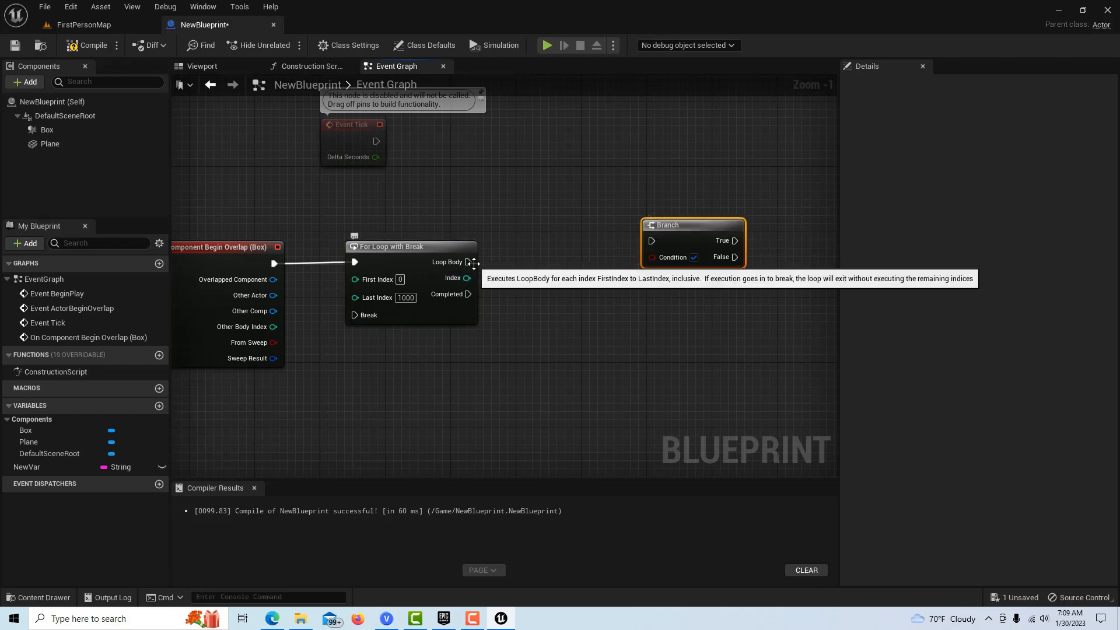
# Step: Wire the For Loop's Loop Body pin into the Branch node's exec input
pyautogui.moveTo(469, 261); pyautogui.dragTo(629, 244)
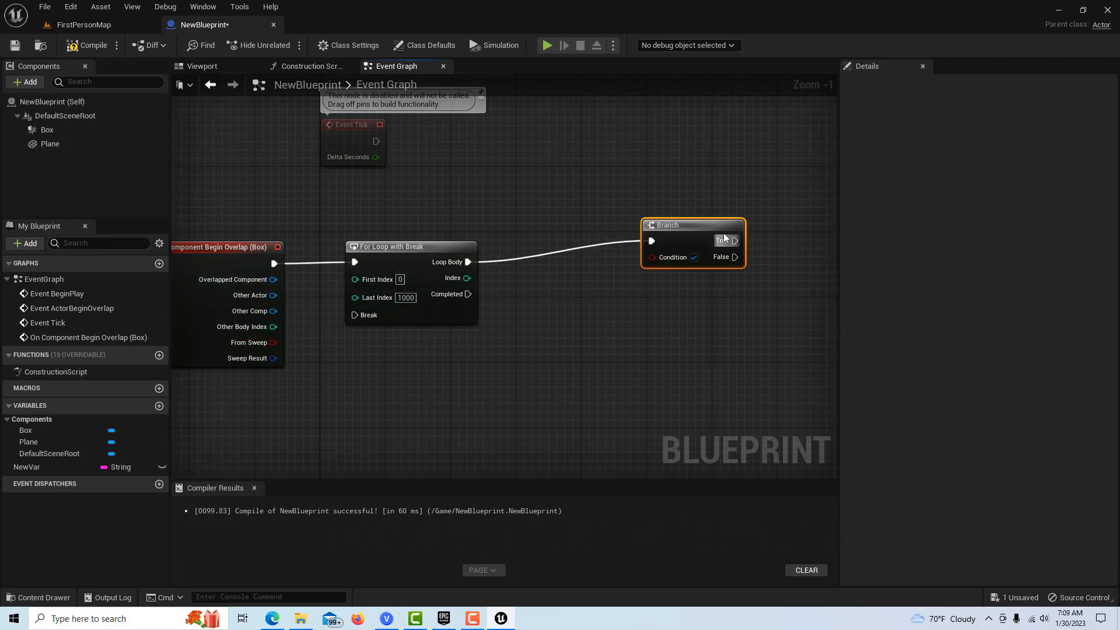
pyautogui.moveTo(738, 293)
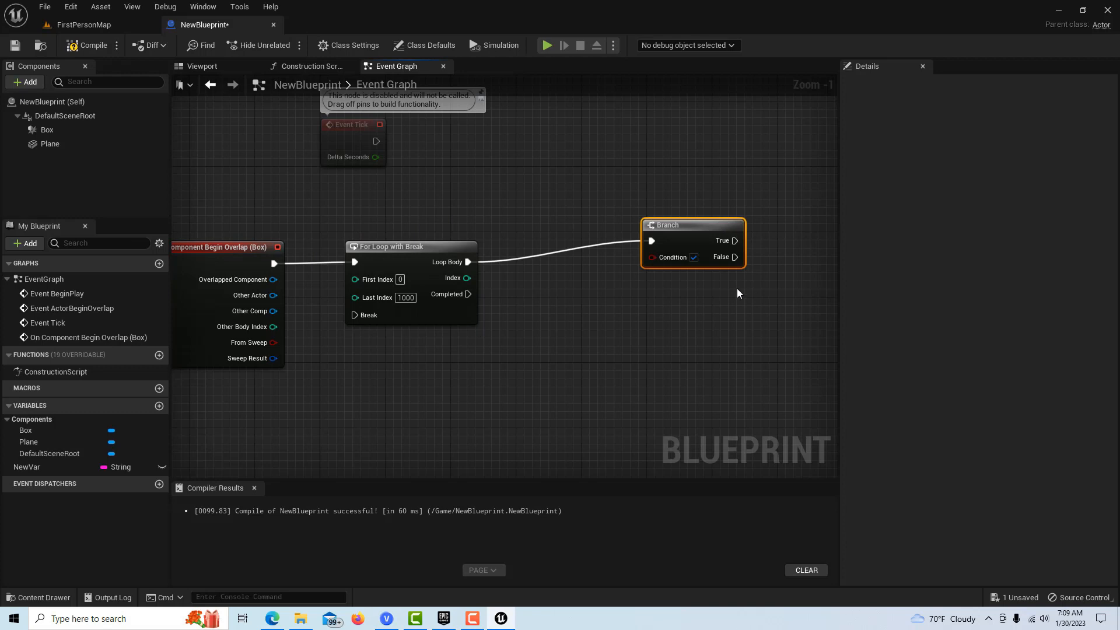
pyautogui.moveTo(595, 280)
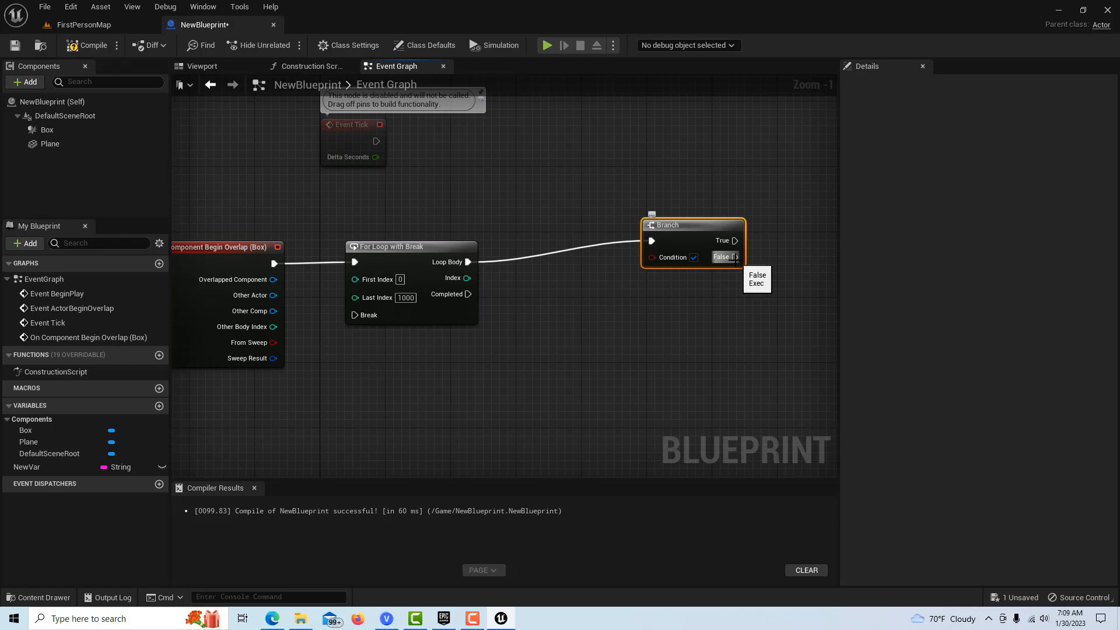
pyautogui.moveTo(277, 394)
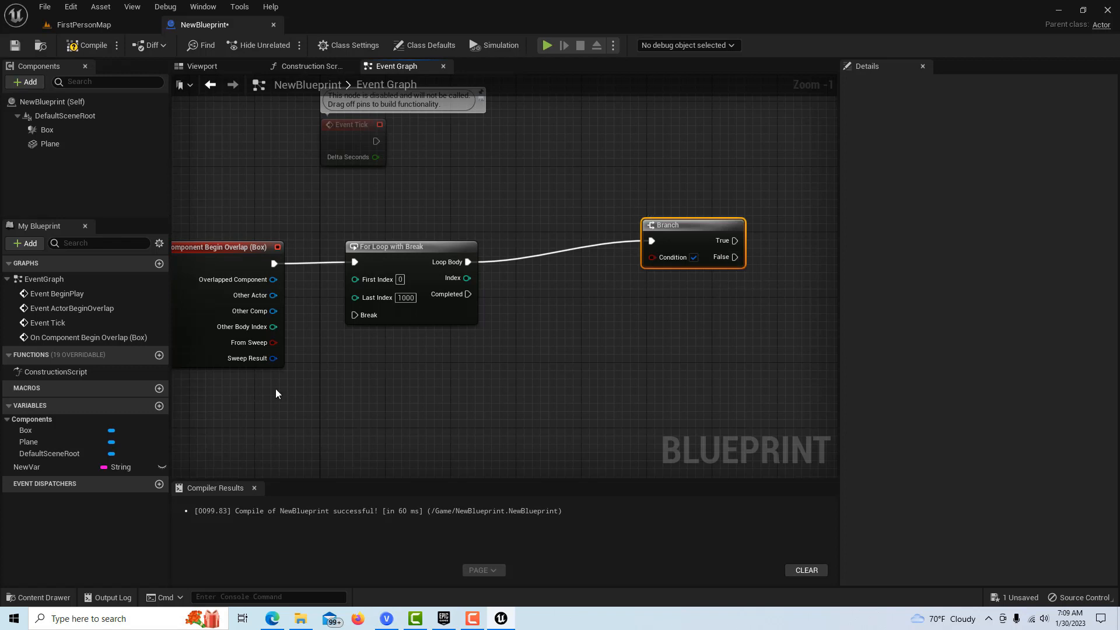
pyautogui.scroll(-3)
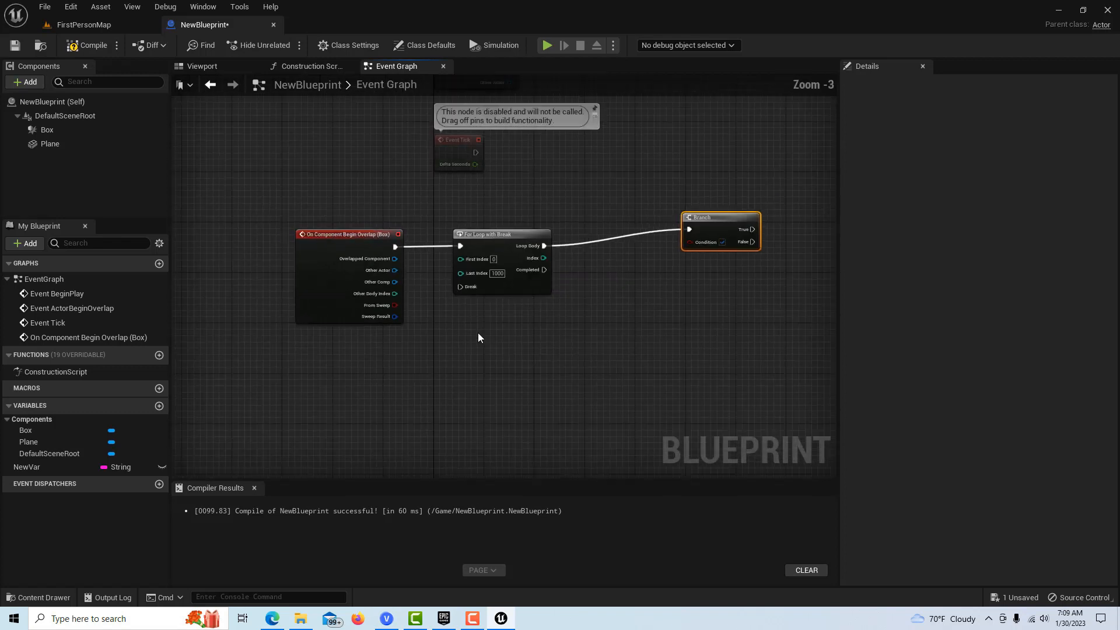
pyautogui.scroll(-3)
pyautogui.write('a')
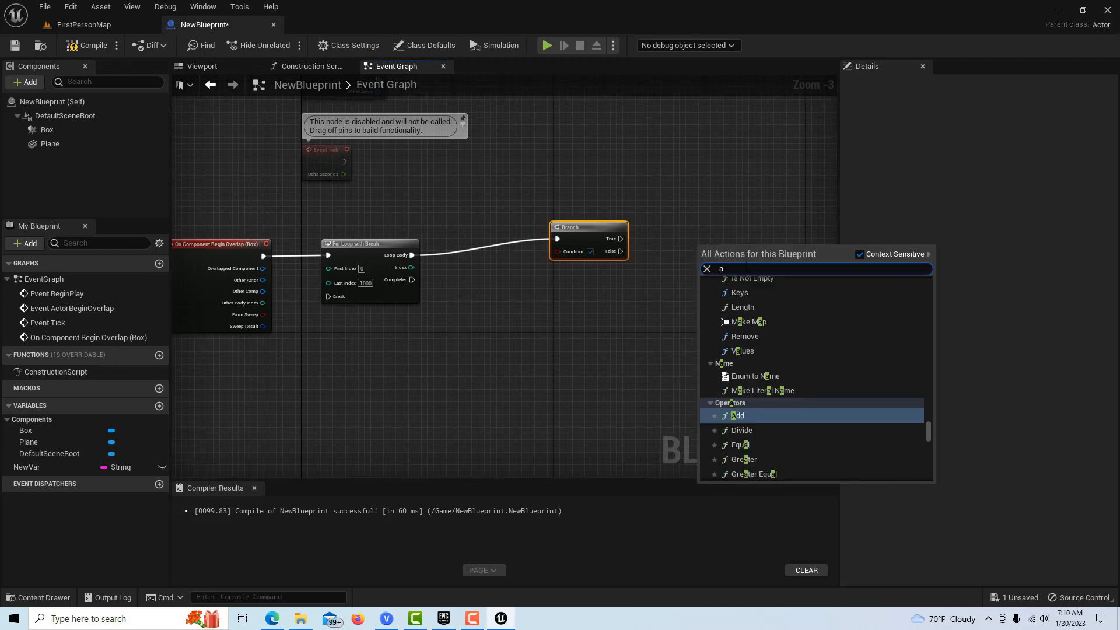
# Step: Add a Custom Event, move it below the loop, and start adding its call node
pyautogui.write('dd eve')
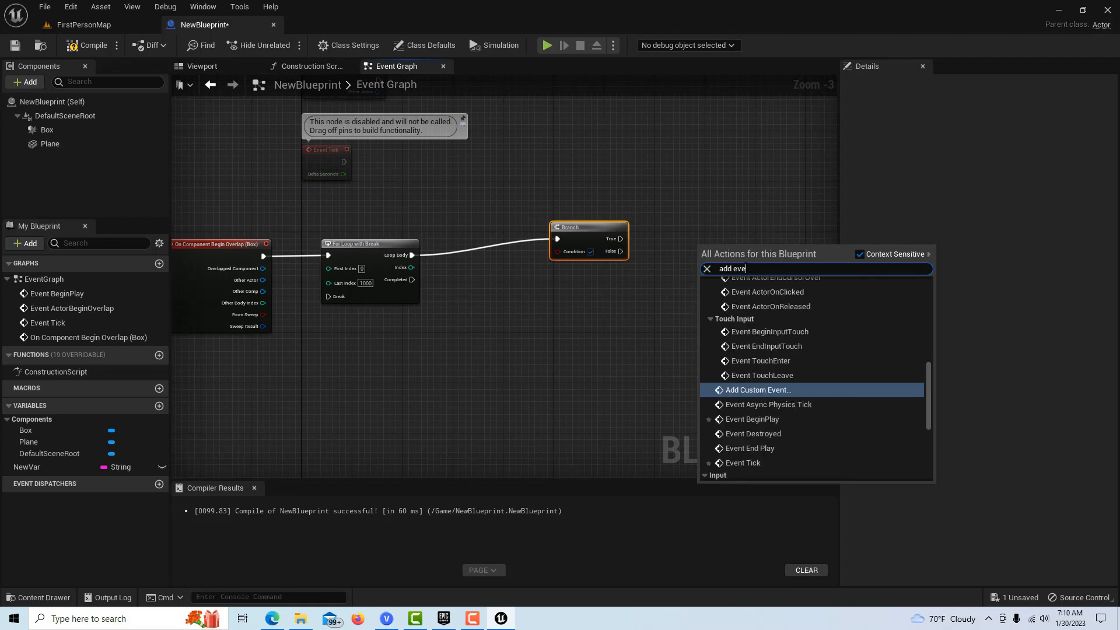
pyautogui.click(758, 390)
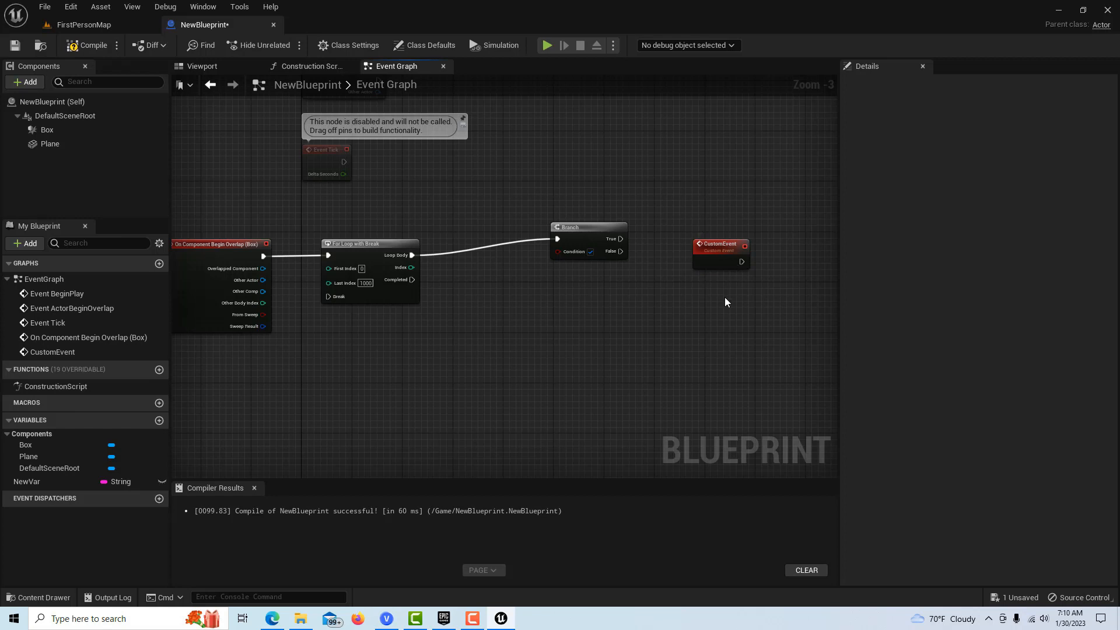
pyautogui.click(720, 250)
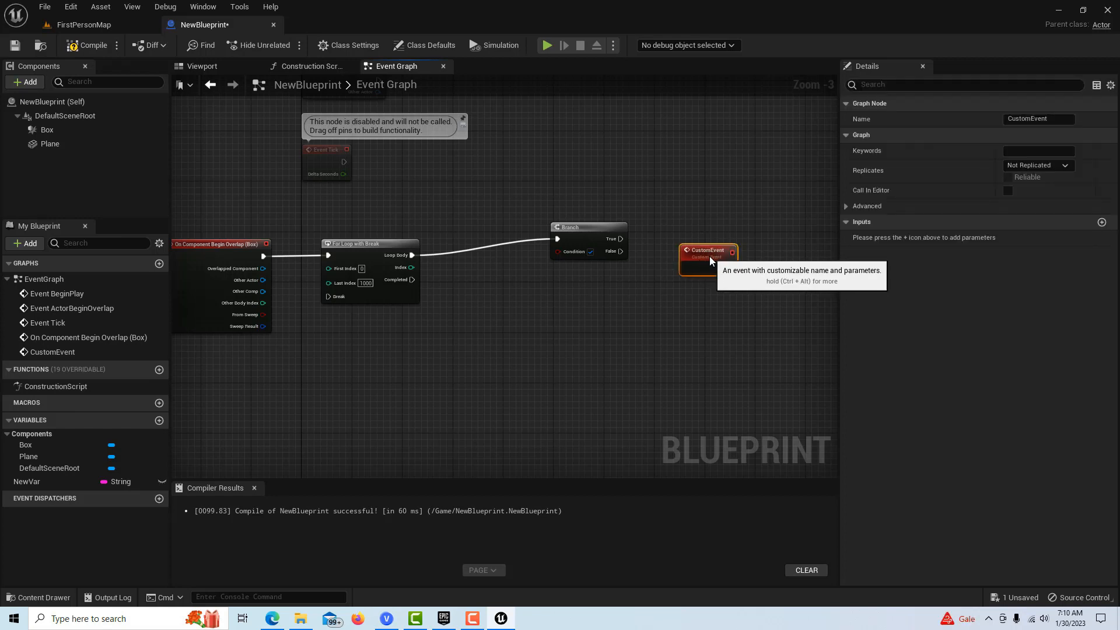
pyautogui.moveTo(707, 257); pyautogui.dragTo(318, 354)
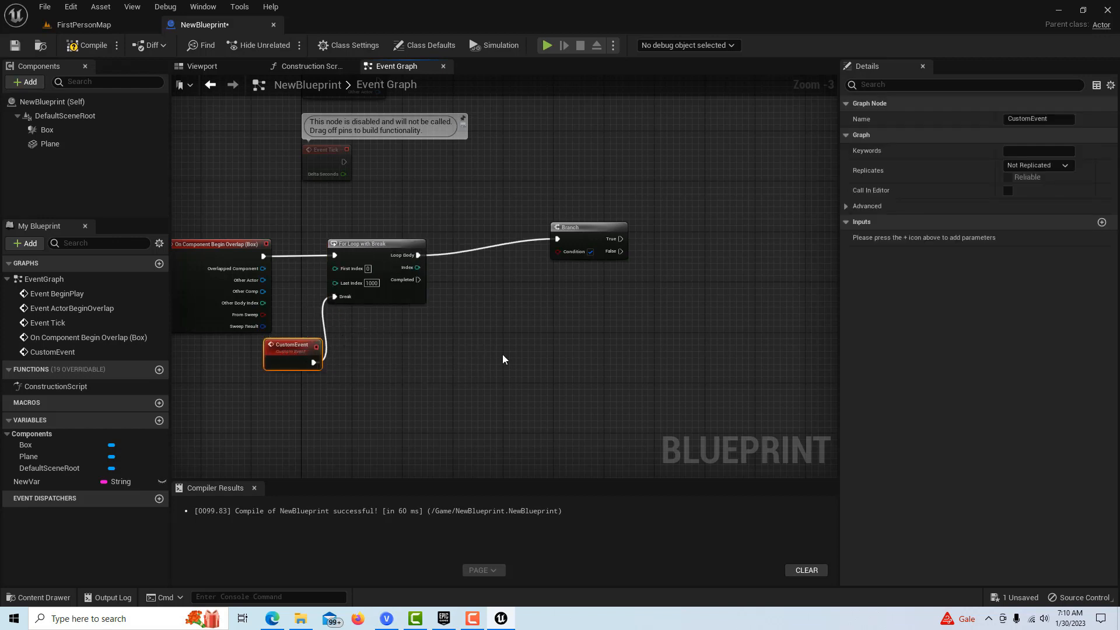
pyautogui.moveTo(293, 350)
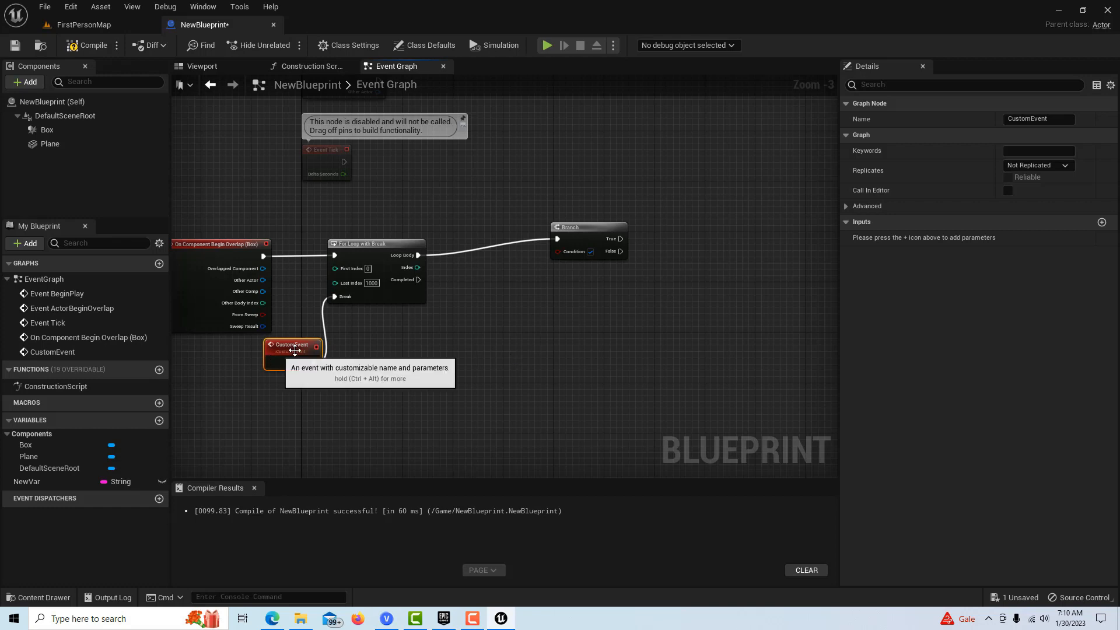
pyautogui.moveTo(666, 261)
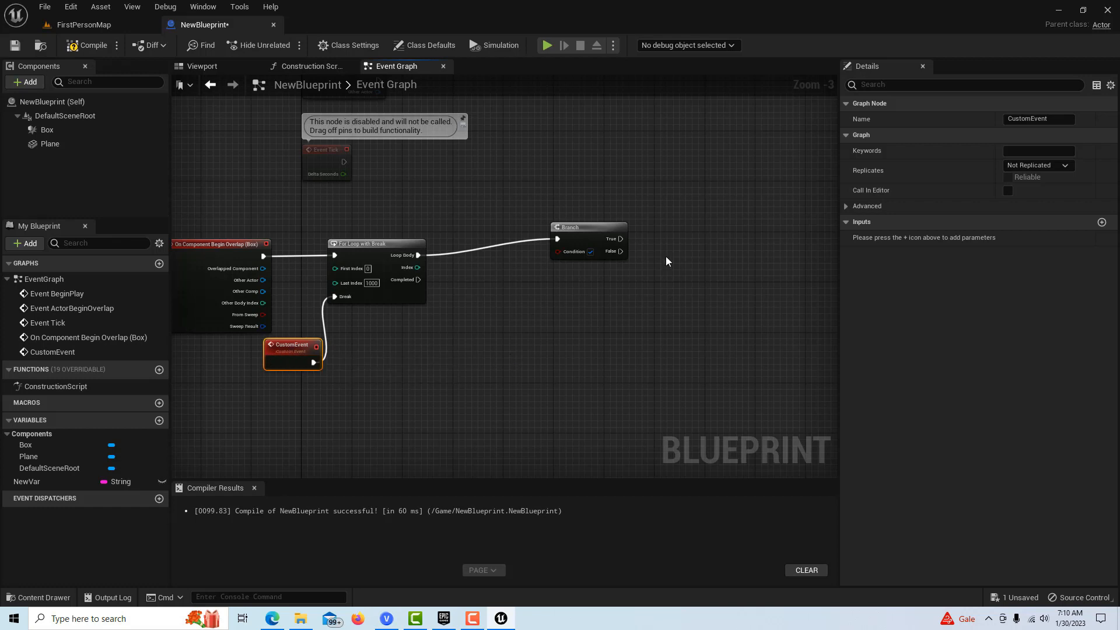
pyautogui.write('ca')
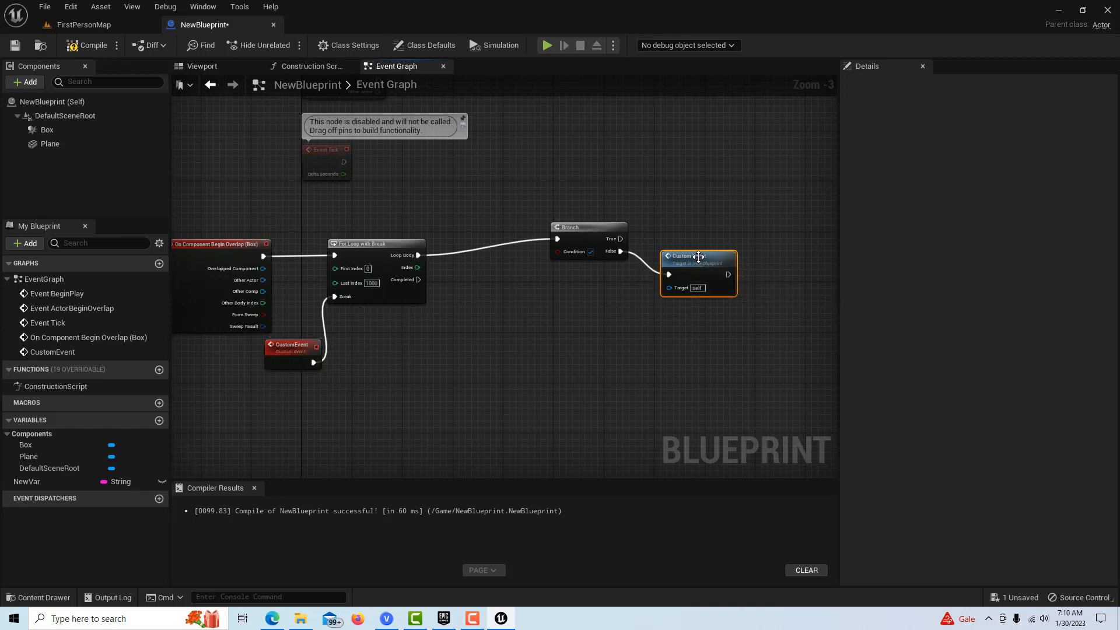
pyautogui.moveTo(567, 227)
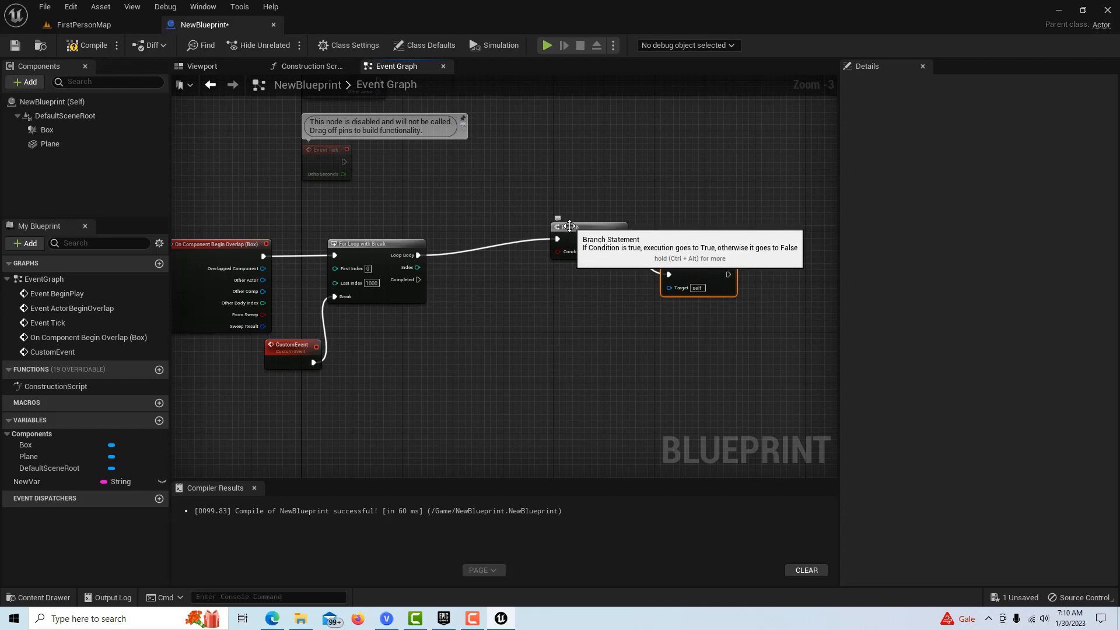
pyautogui.moveTo(484, 308)
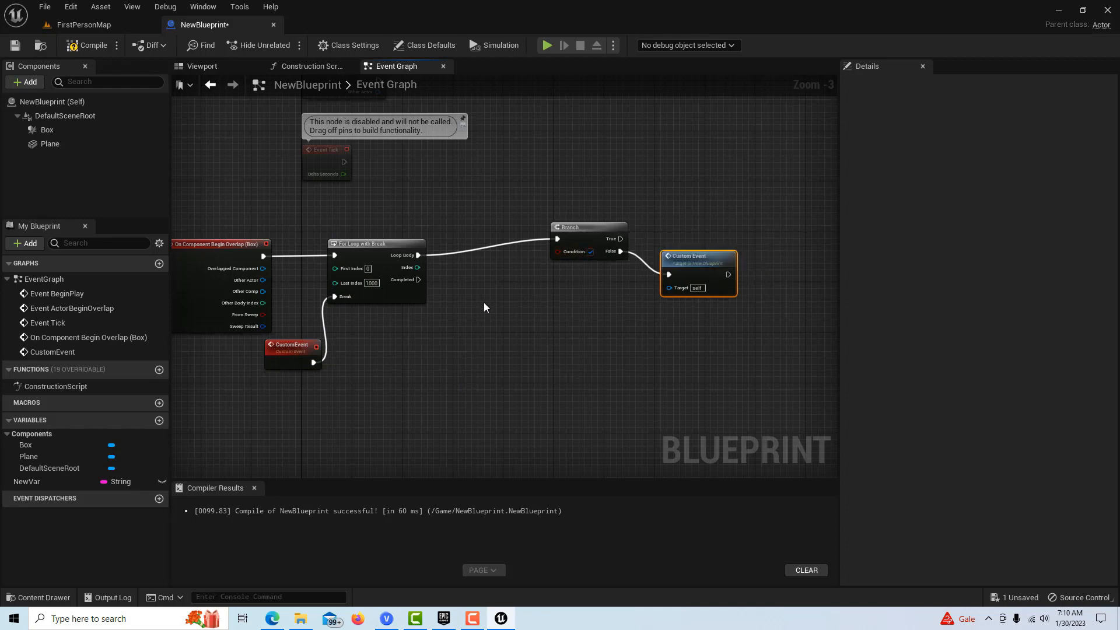
pyautogui.moveTo(625, 229)
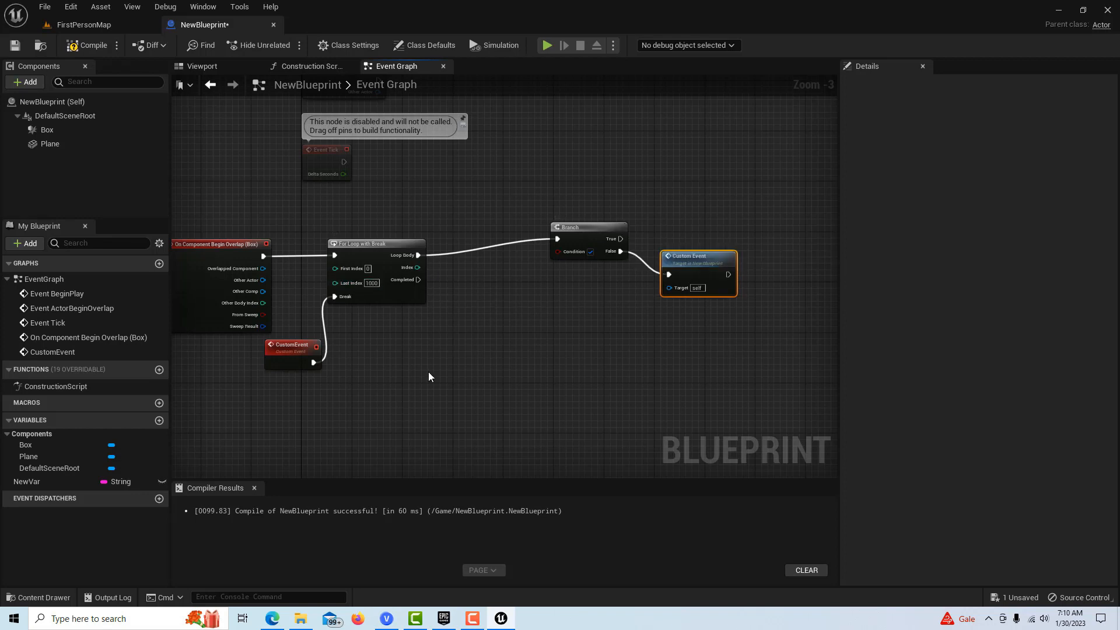
pyautogui.moveTo(430, 372)
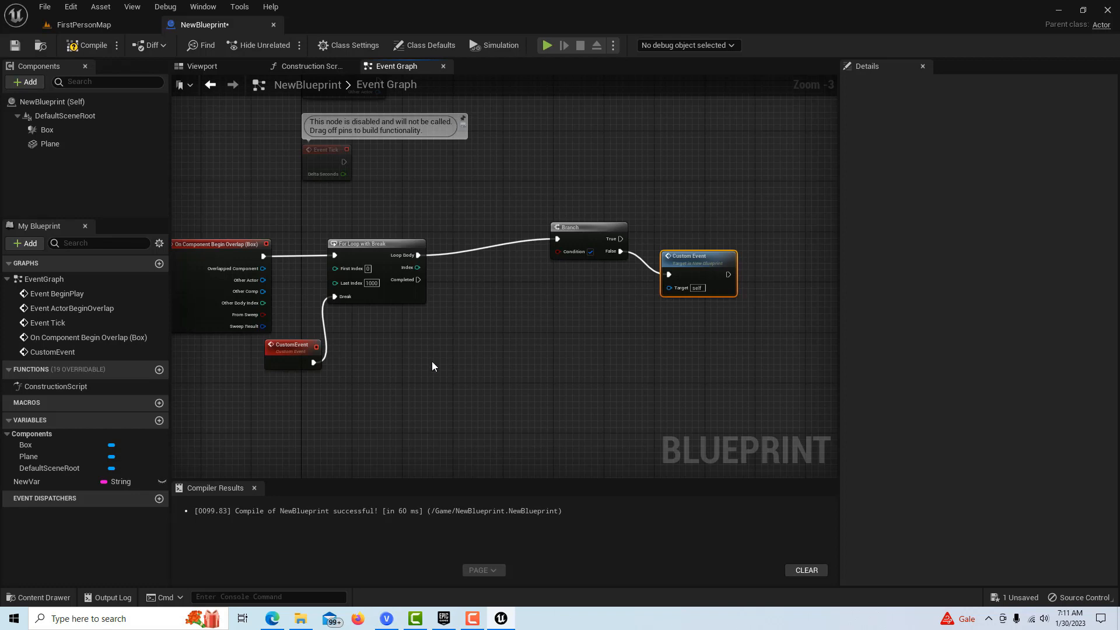
pyautogui.moveTo(483, 301)
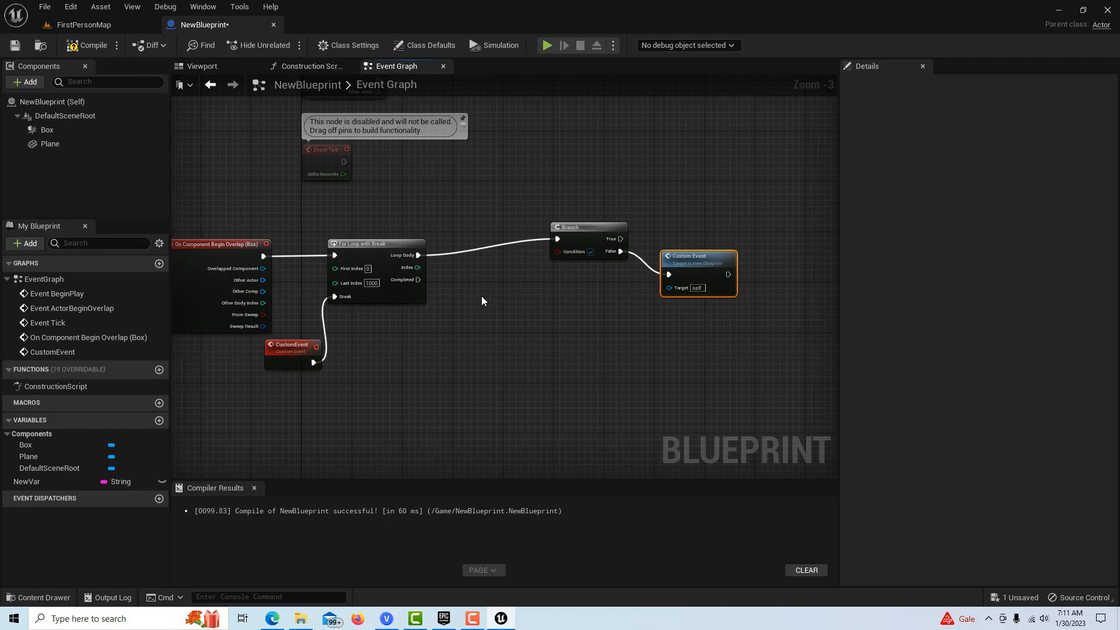
pyautogui.moveTo(485, 296)
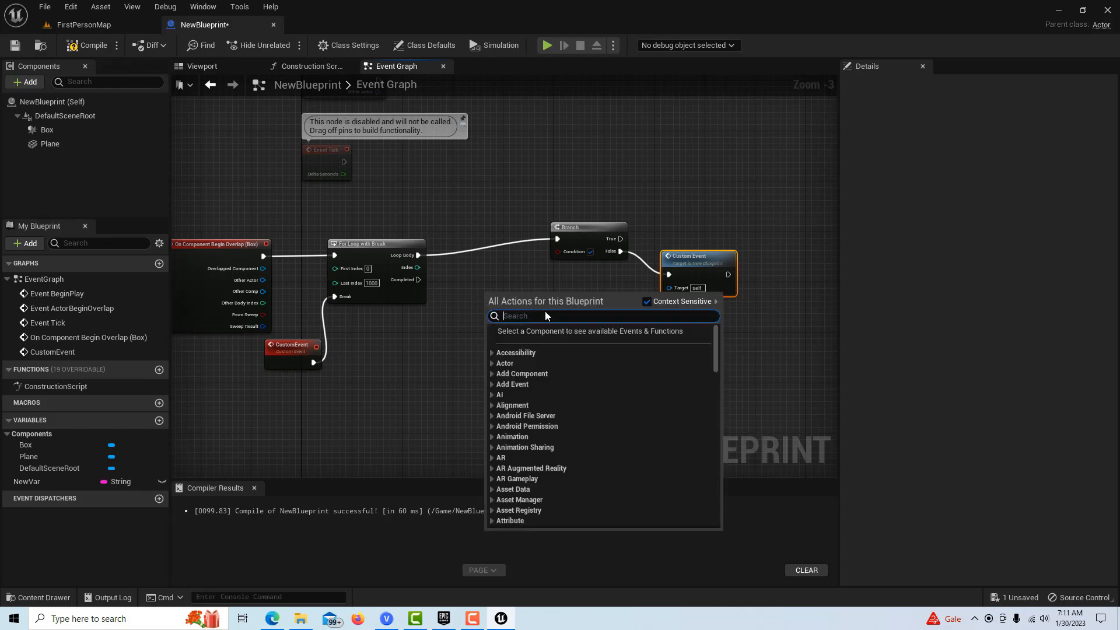
# Step: Add a Less (<) node comparing the loop Index against 401
pyautogui.write('less')
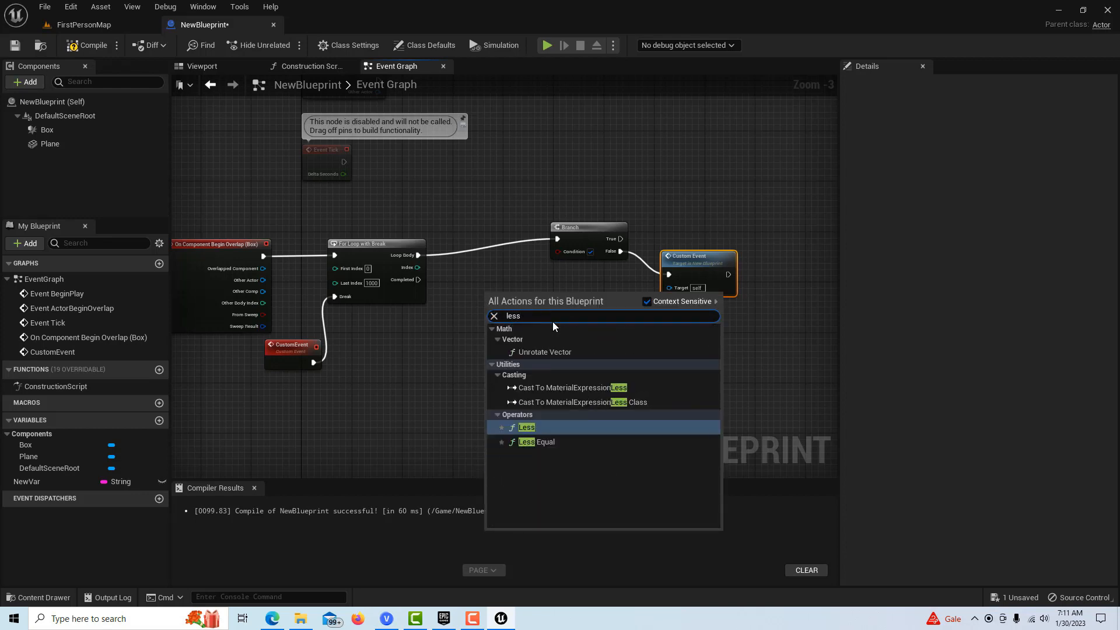
pyautogui.moveTo(528, 427)
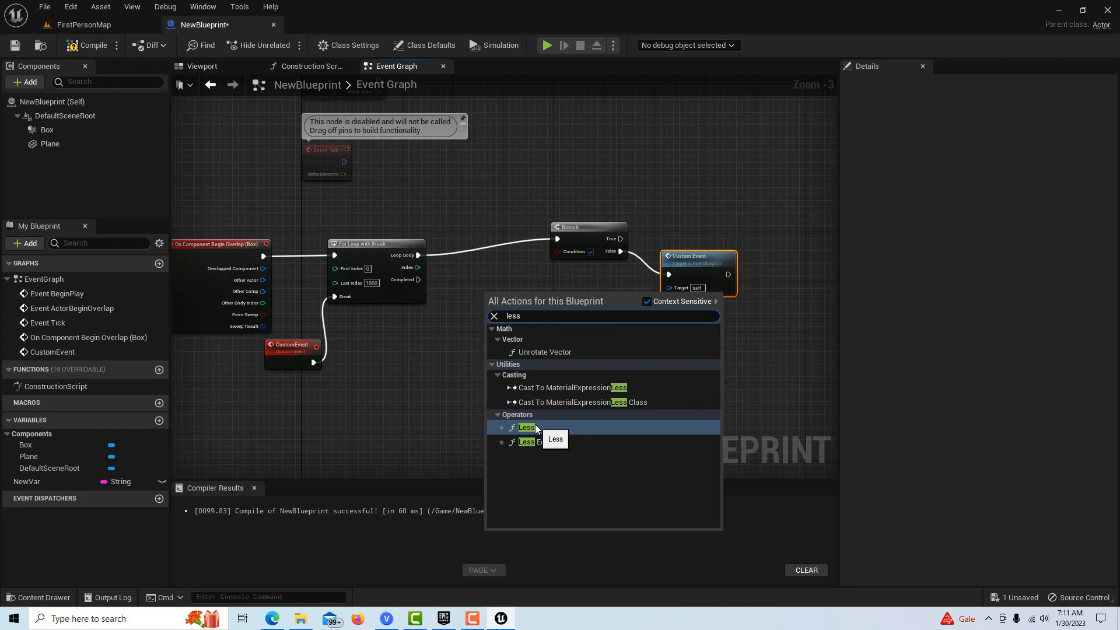
pyautogui.click(526, 427)
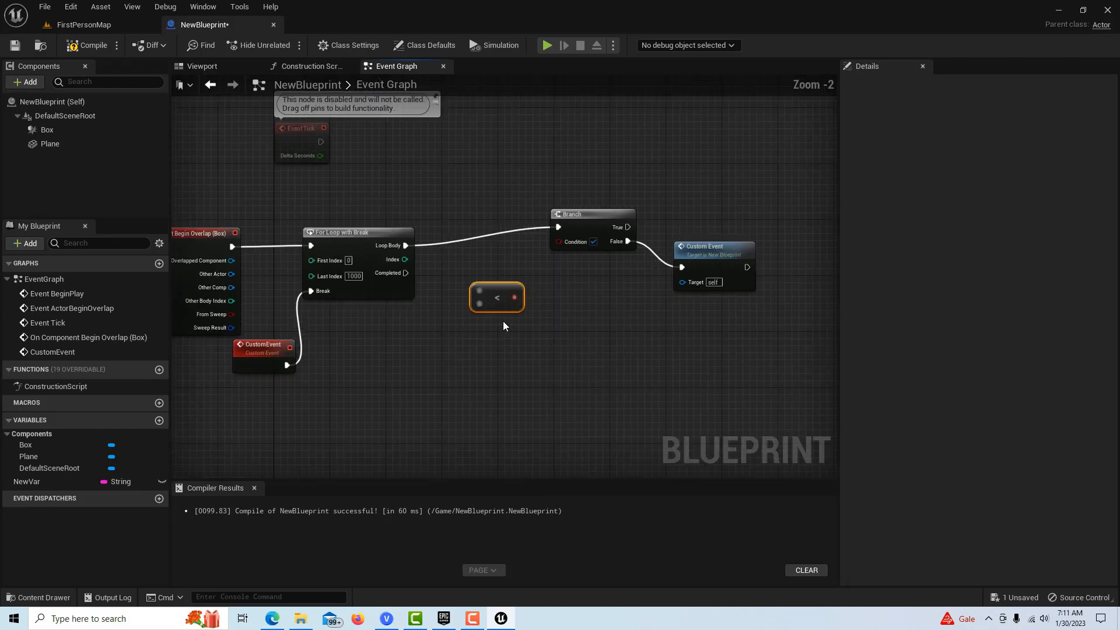
pyautogui.moveTo(402, 259)
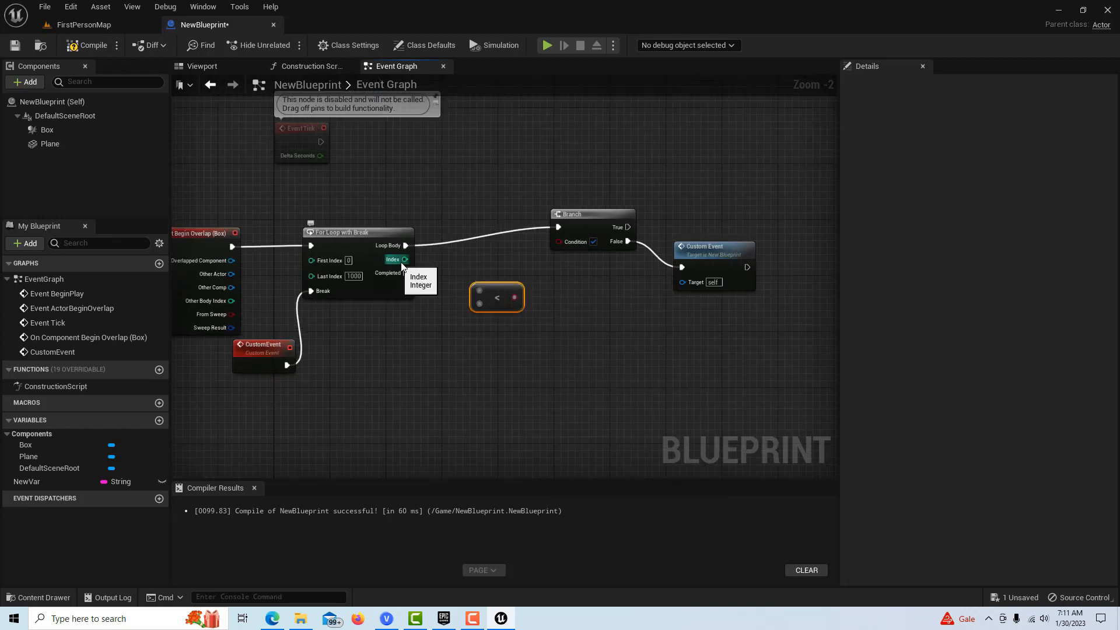
pyautogui.moveTo(405, 259); pyautogui.dragTo(479, 293)
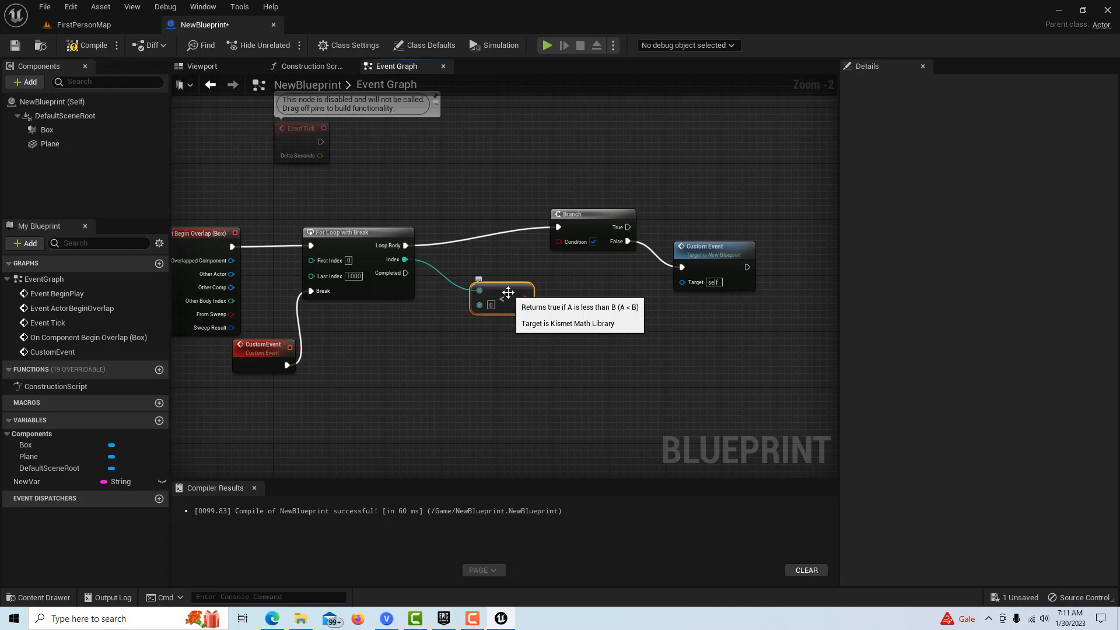
pyautogui.moveTo(500, 298)
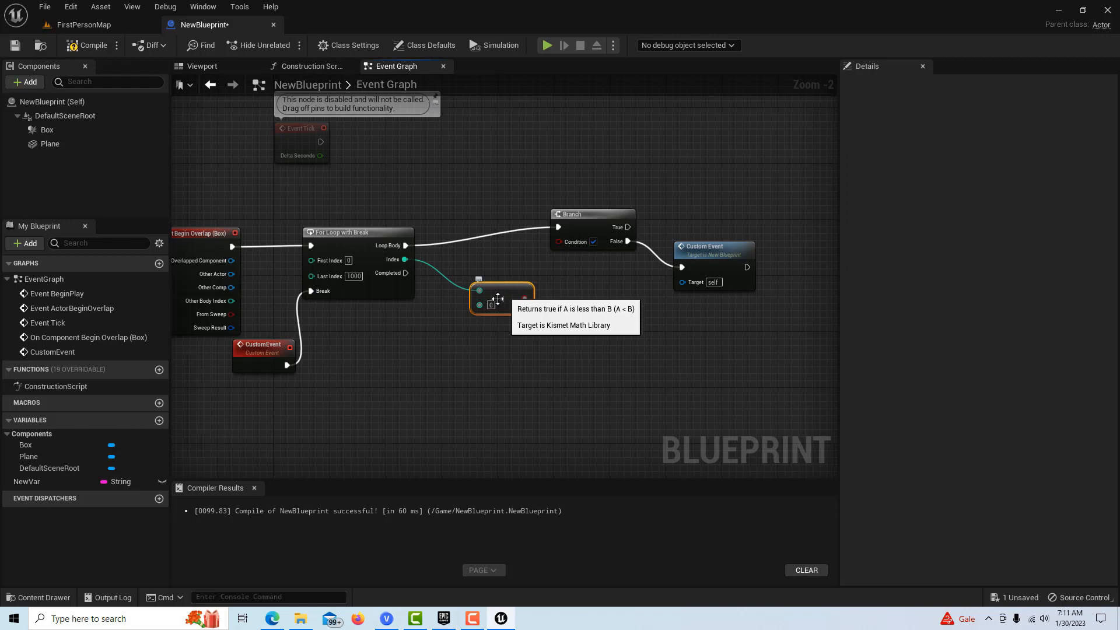
pyautogui.moveTo(488, 304)
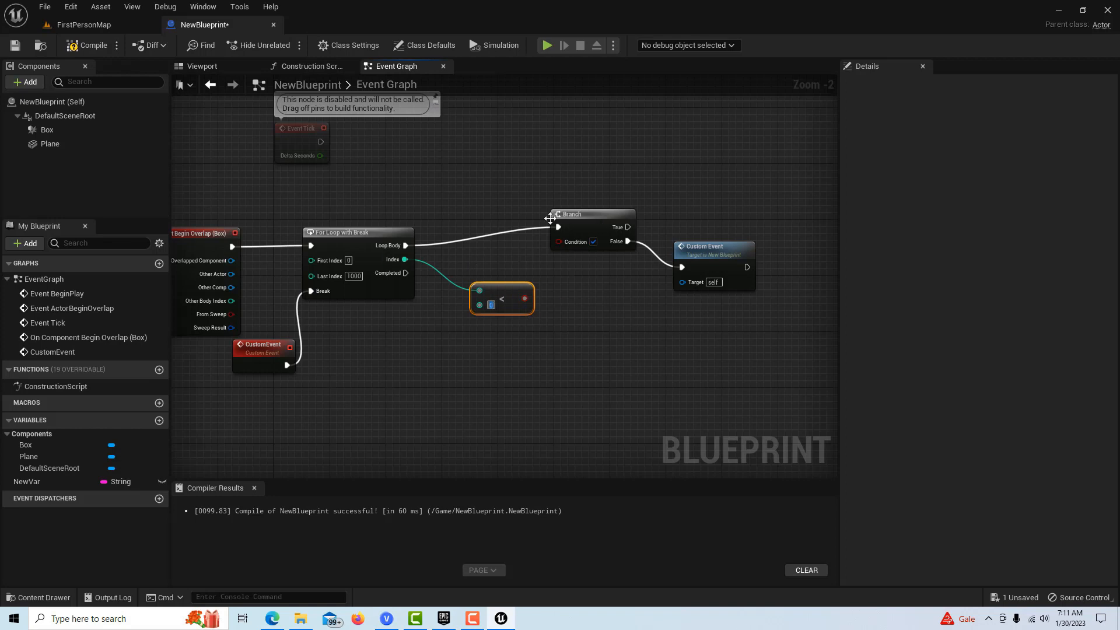
pyautogui.moveTo(480, 305)
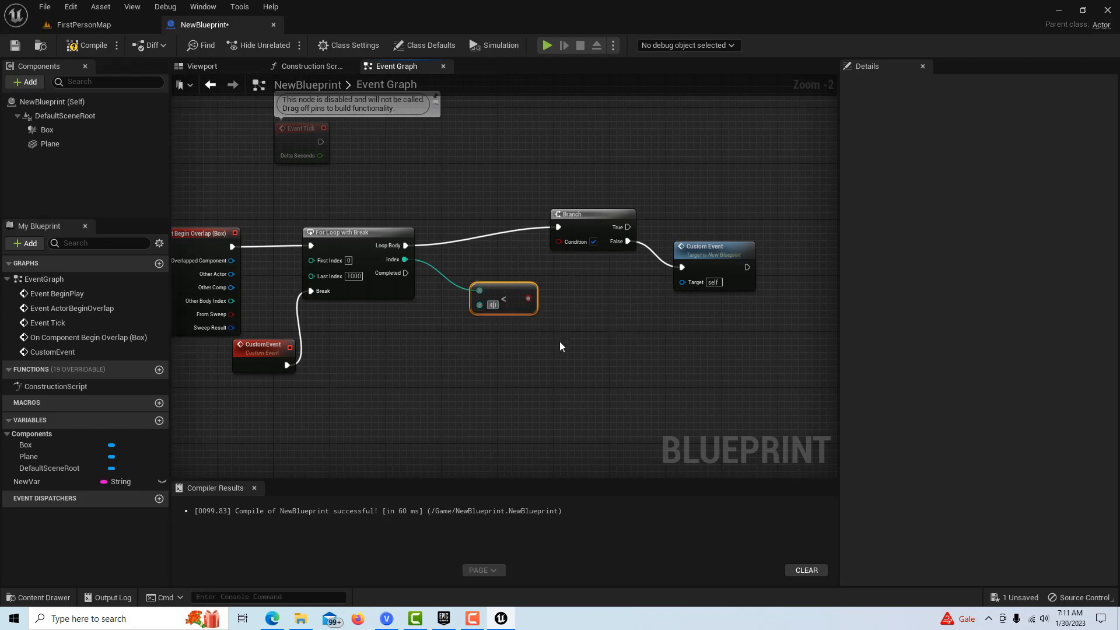
pyautogui.write('40')
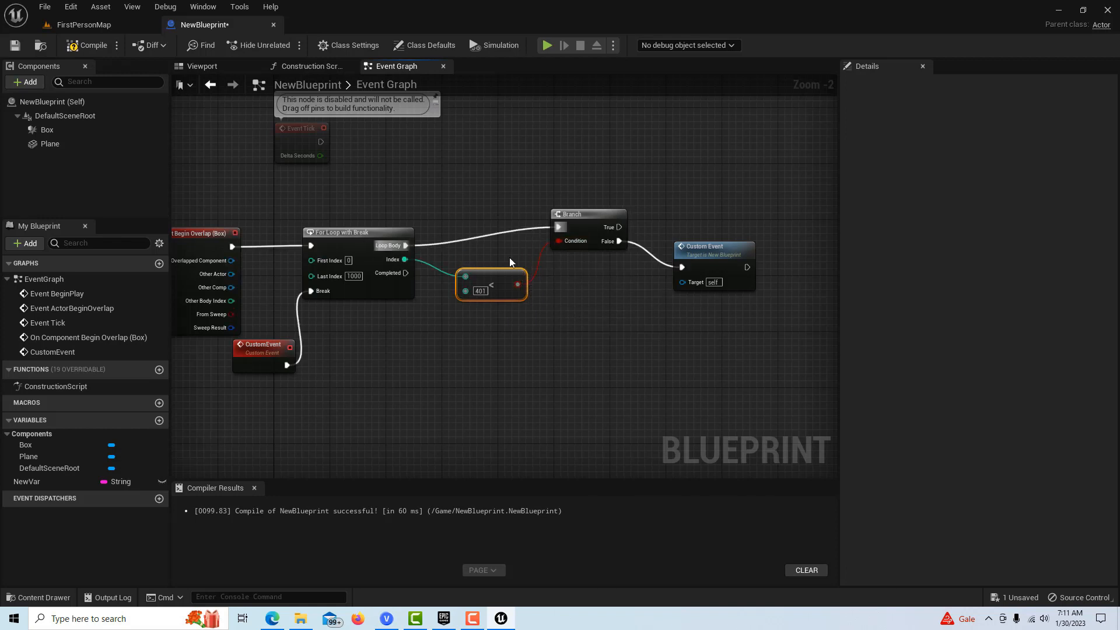
pyautogui.moveTo(623, 227)
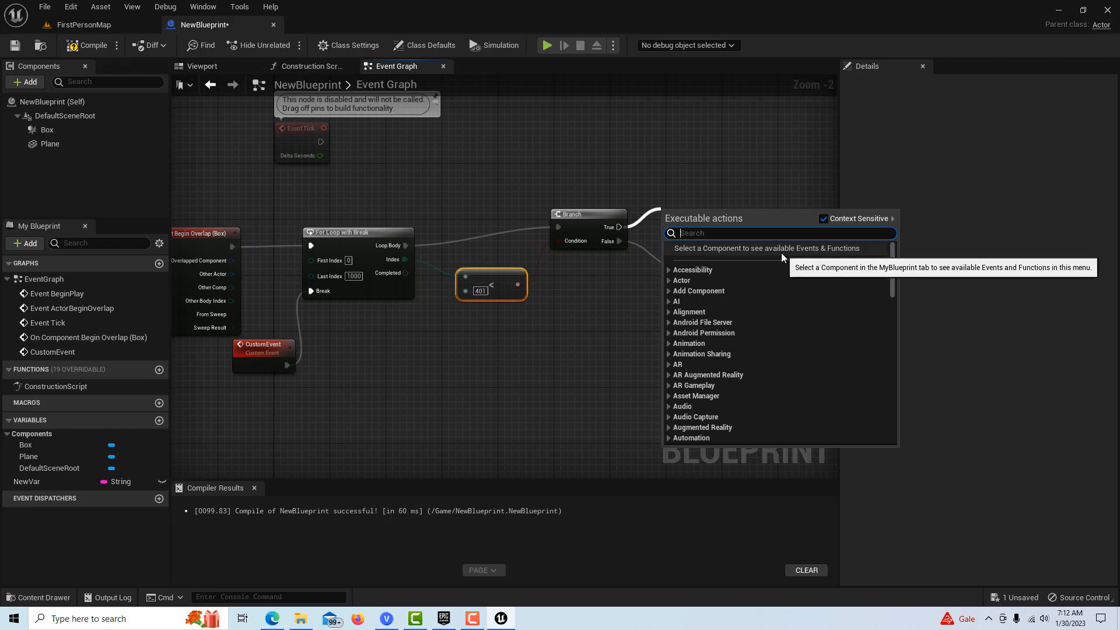
# Step: Add a Print String node on the Branch True path and reframe the graph
pyautogui.write('print')
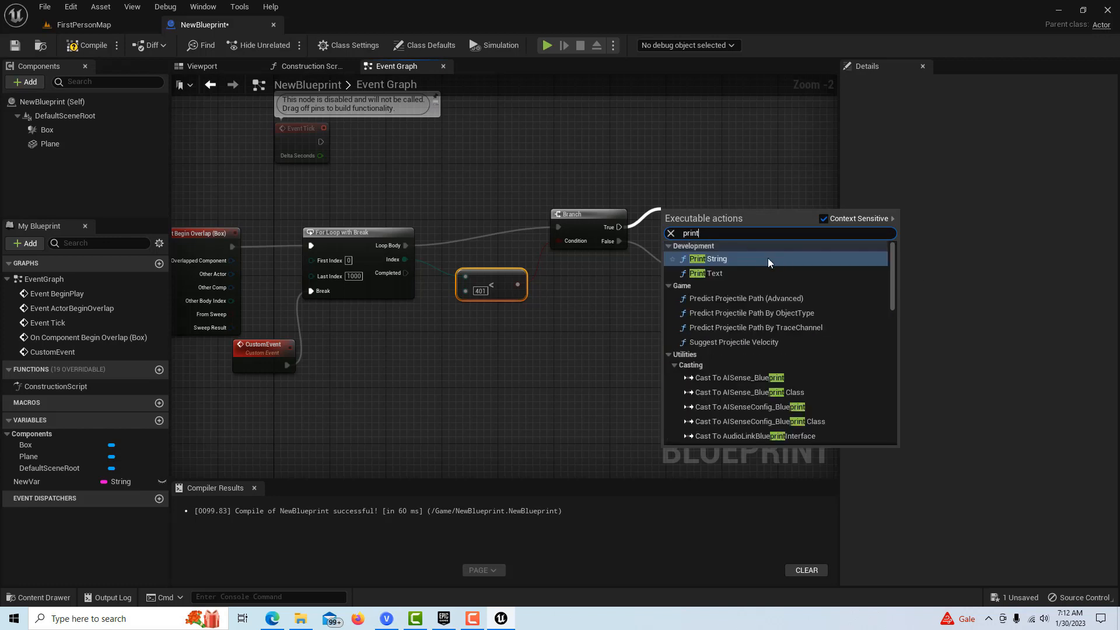
pyautogui.click(708, 259)
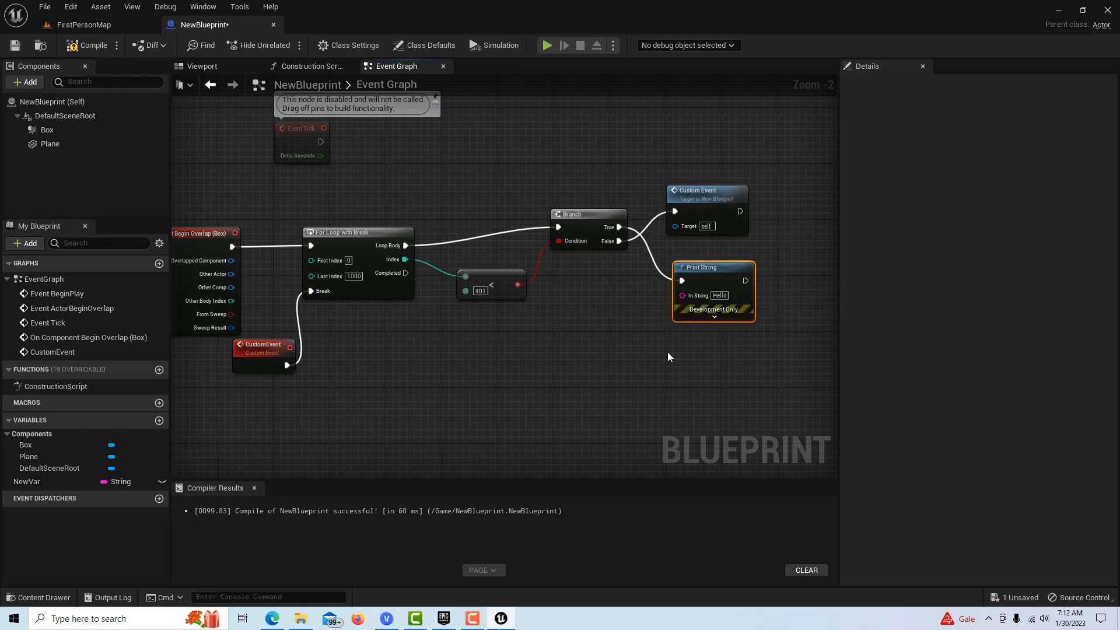
pyautogui.moveTo(668, 357); pyautogui.dragTo(611, 356)
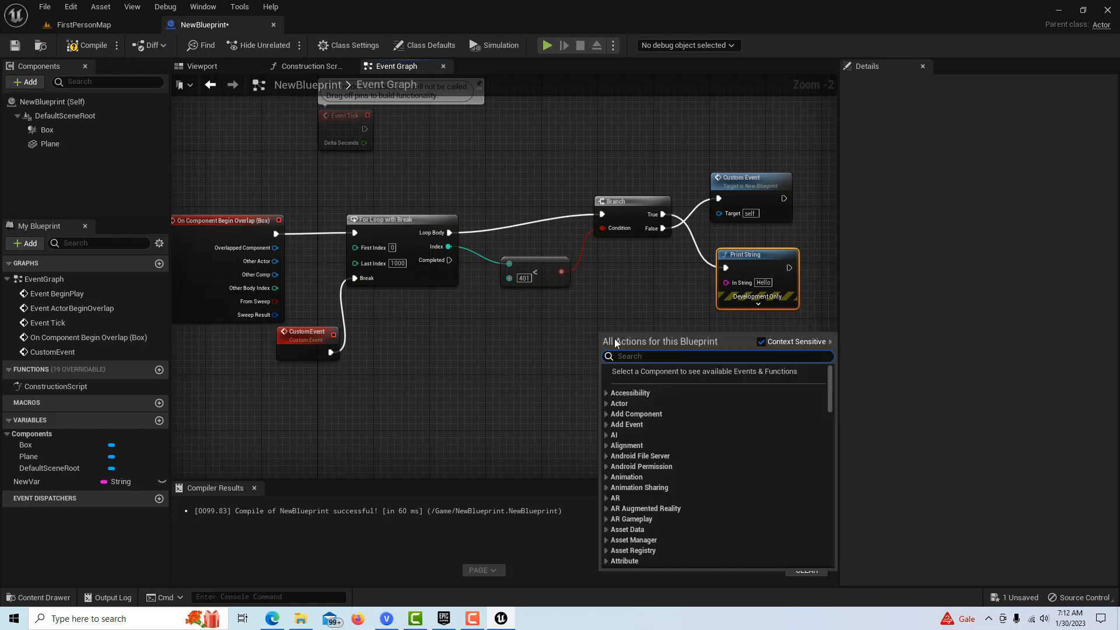
# Step: Add an Append node joining NewVar (A) with the converted loop Index (B)
pyautogui.write('appen')
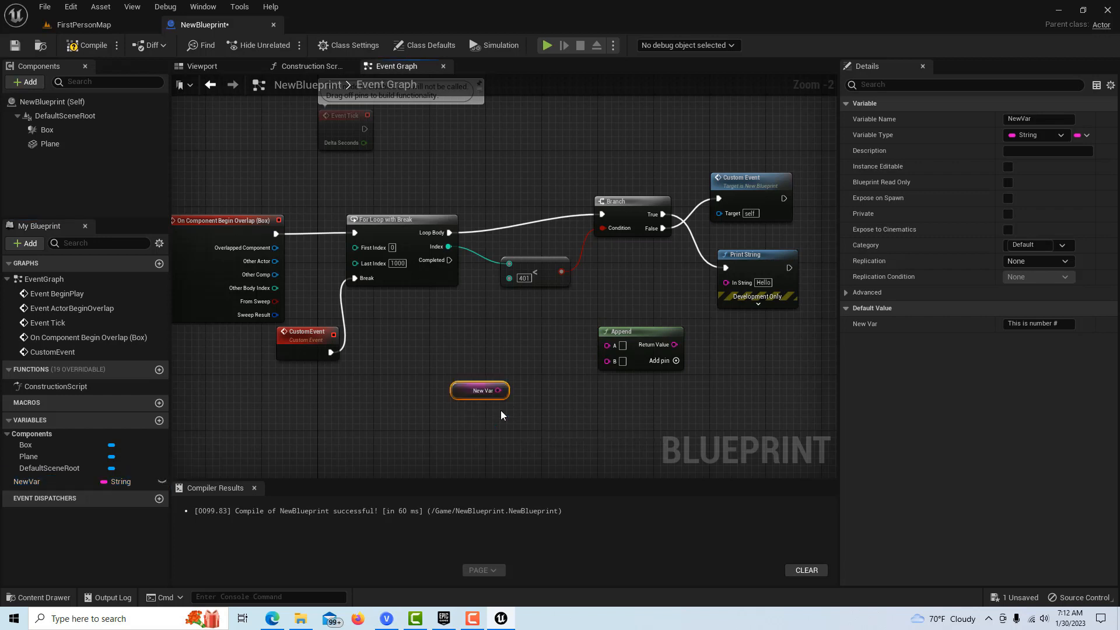
pyautogui.moveTo(506, 390); pyautogui.dragTo(608, 345)
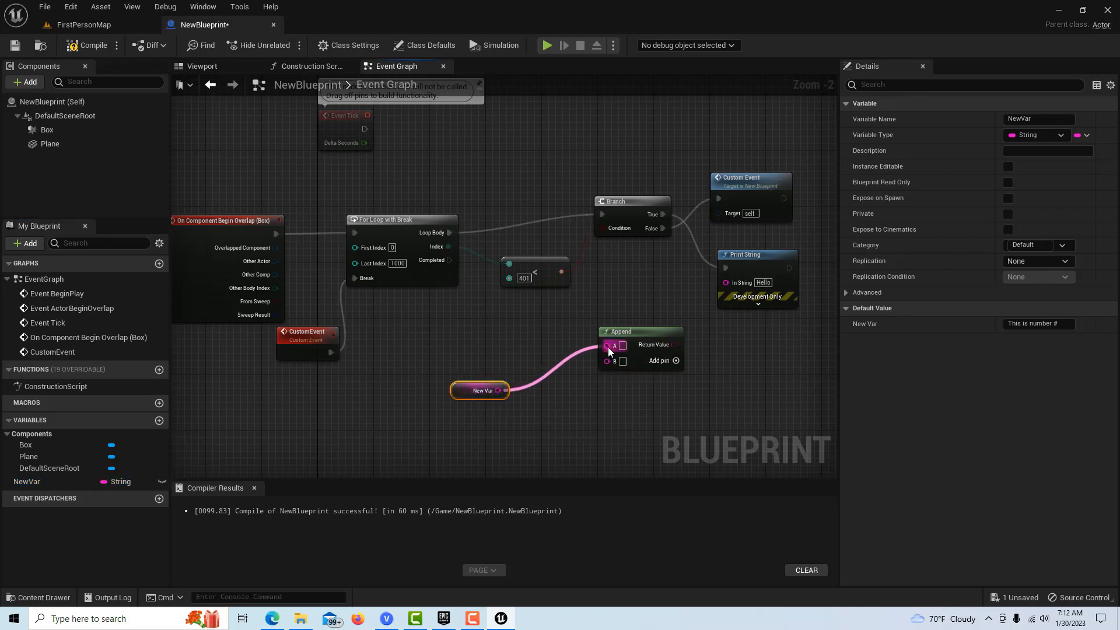
pyautogui.moveTo(448, 246)
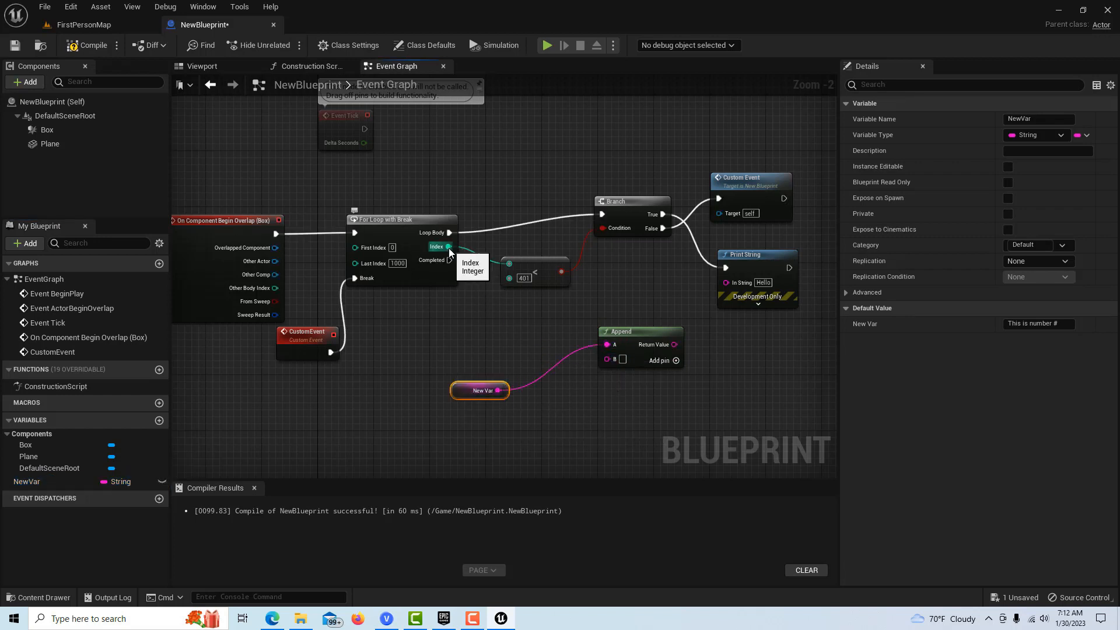
pyautogui.moveTo(449, 247); pyautogui.dragTo(518, 325)
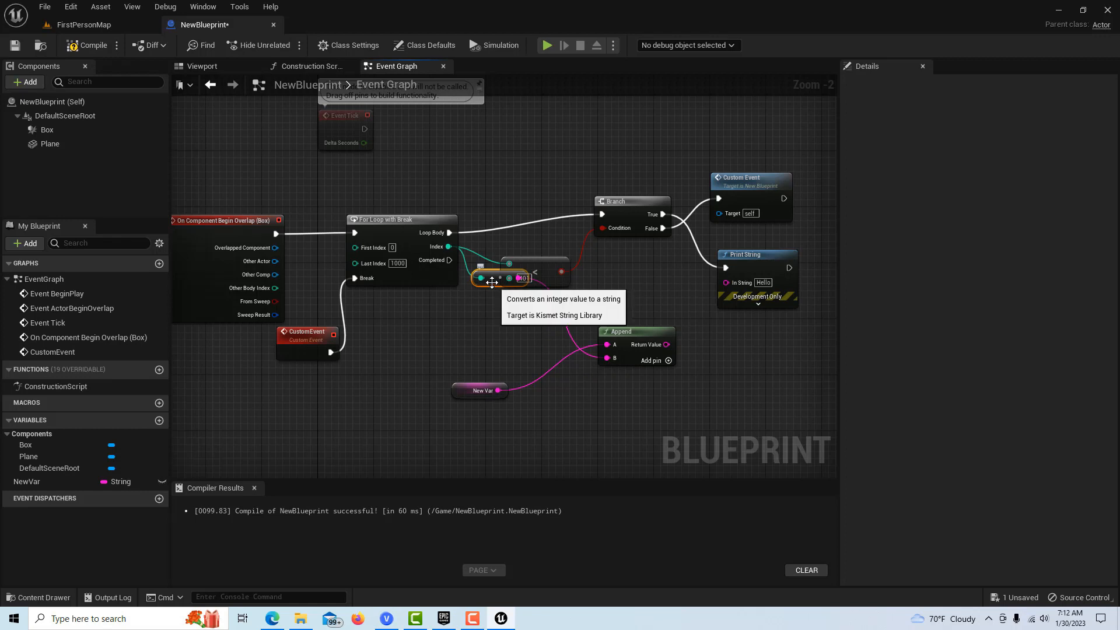
pyautogui.moveTo(500, 279); pyautogui.dragTo(492, 327)
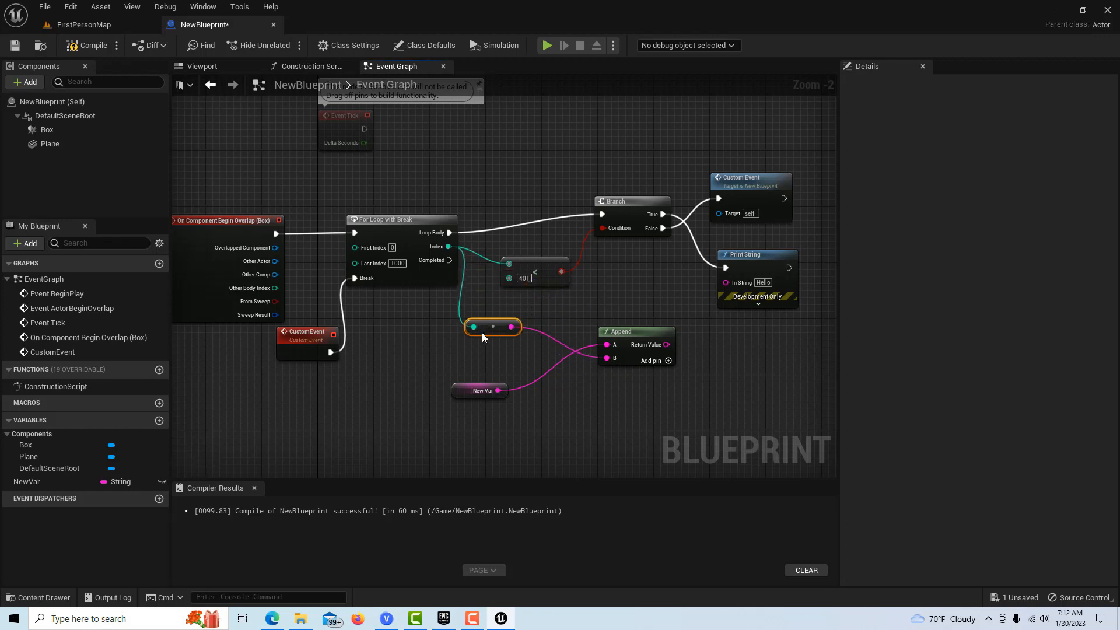
pyautogui.moveTo(635, 417)
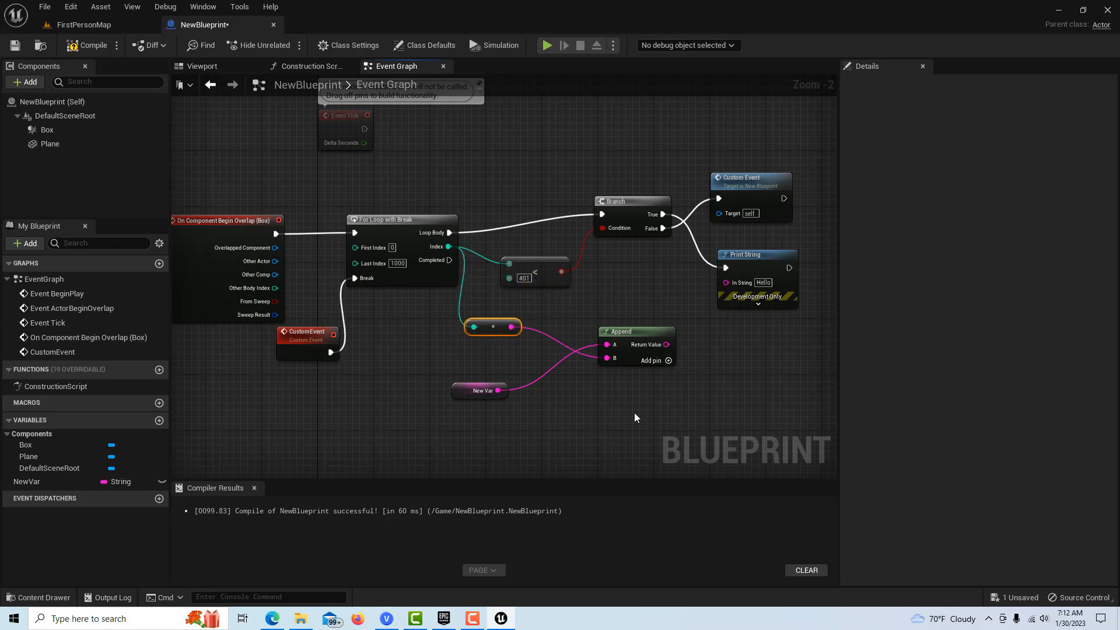
pyautogui.moveTo(697, 373)
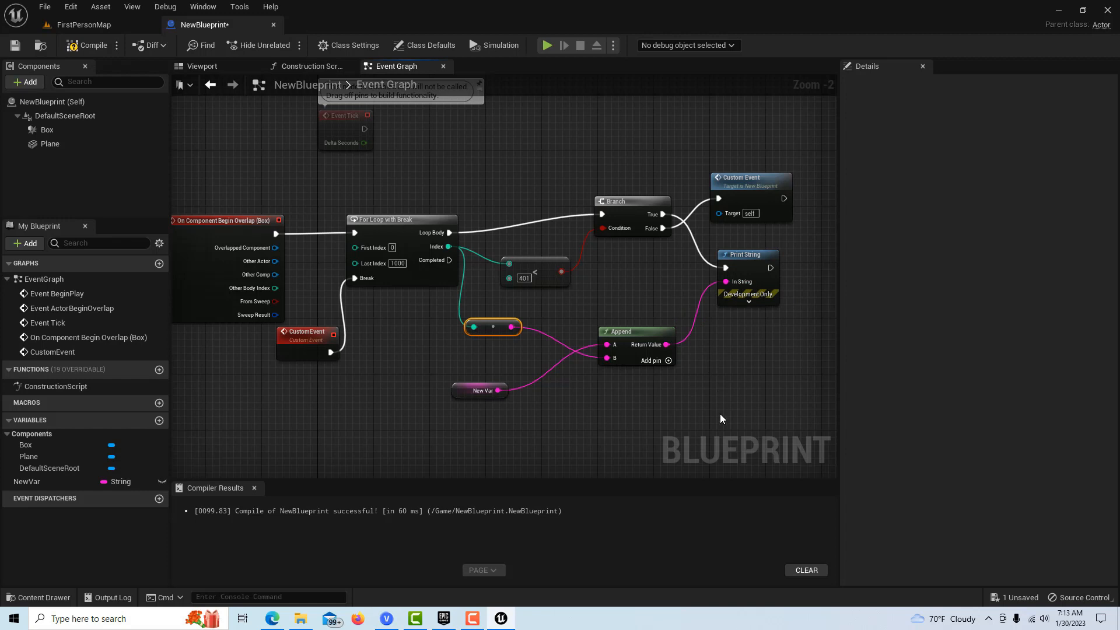
pyautogui.moveTo(234, 384)
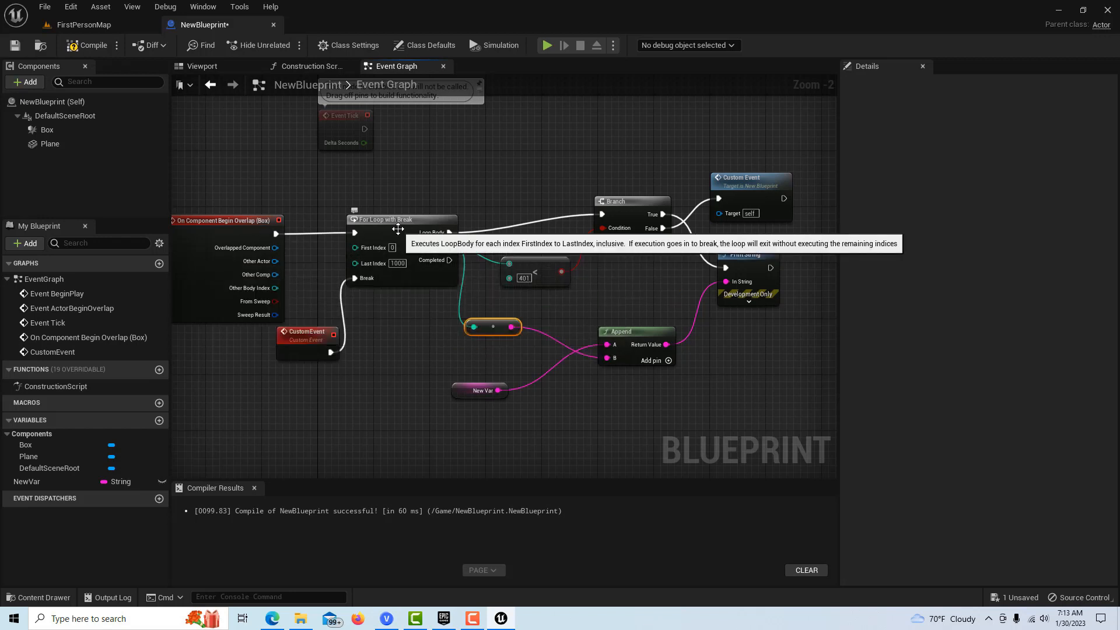
pyautogui.moveTo(611, 197)
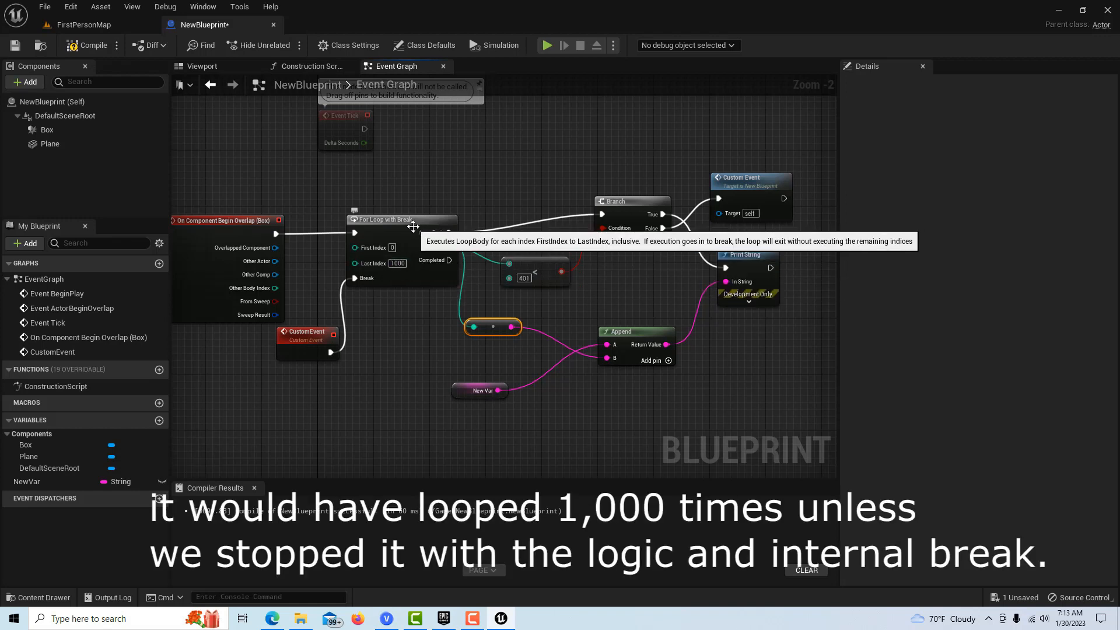
pyautogui.moveTo(436, 236)
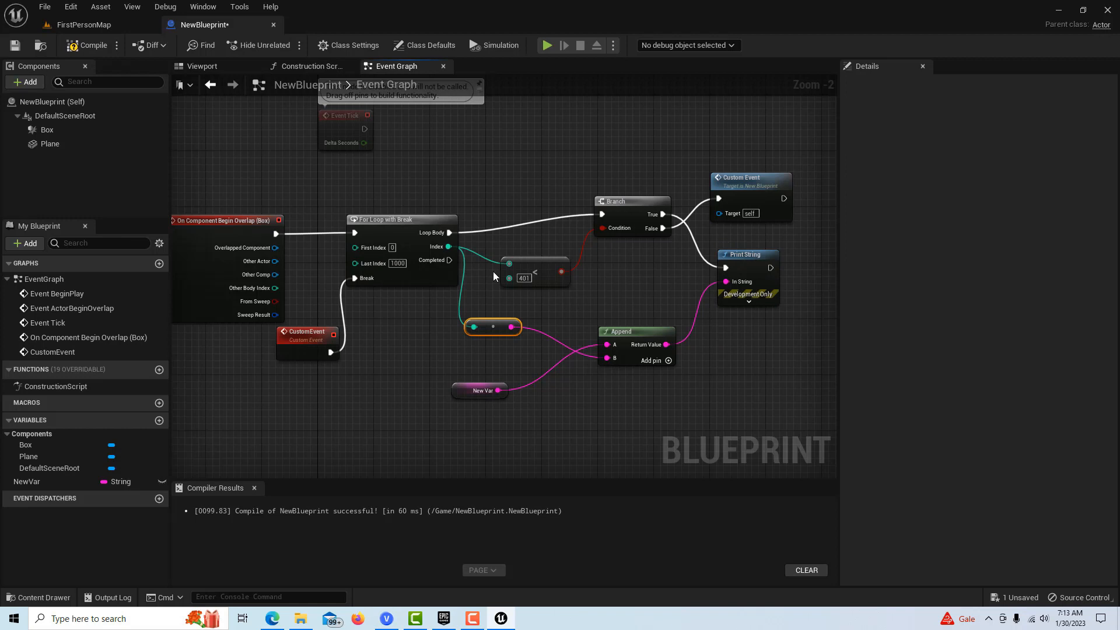
pyautogui.moveTo(607, 258)
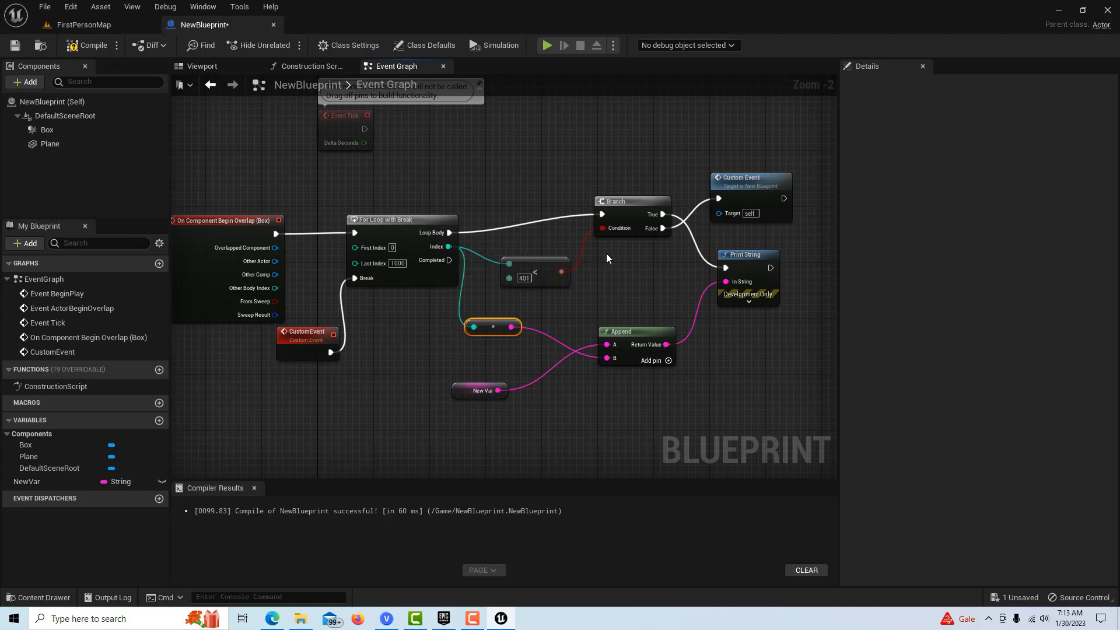
pyautogui.moveTo(621, 243)
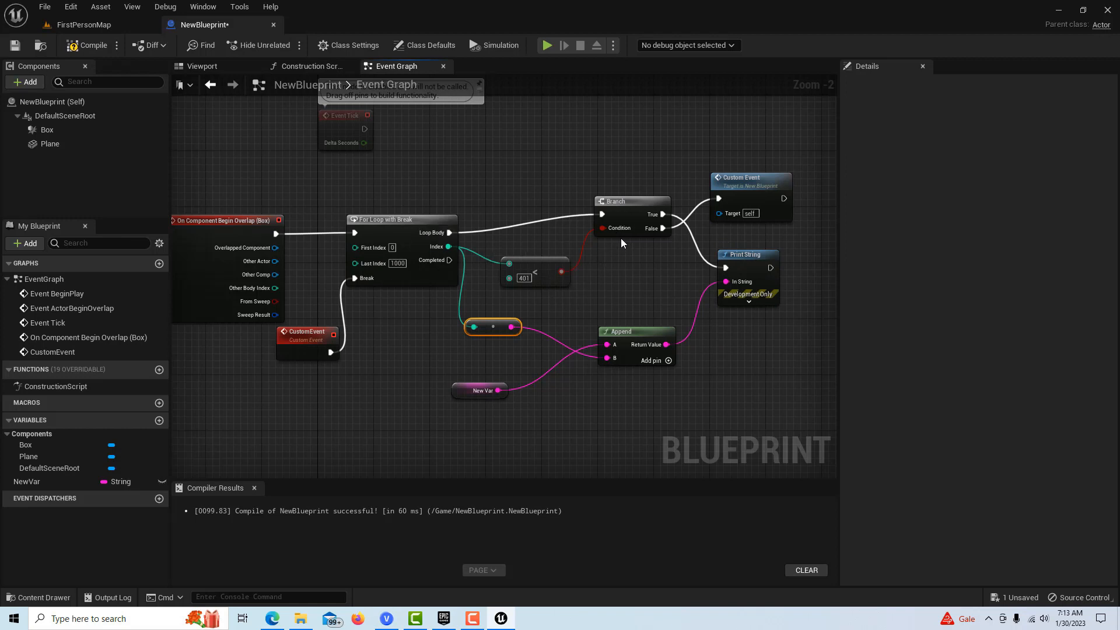
pyautogui.moveTo(645, 245)
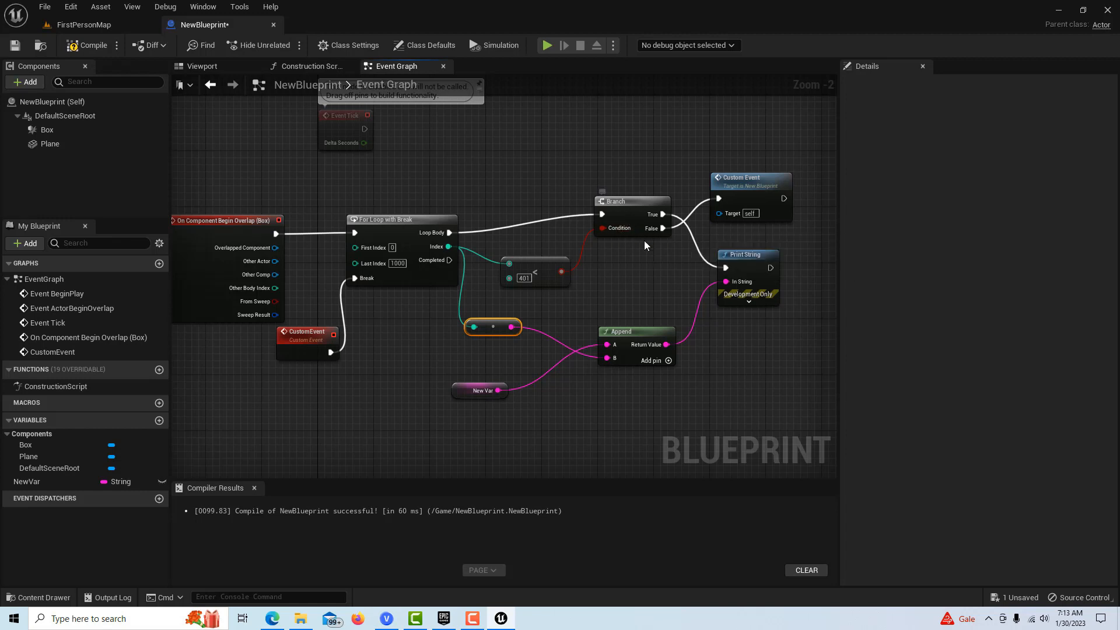
pyautogui.moveTo(525, 130)
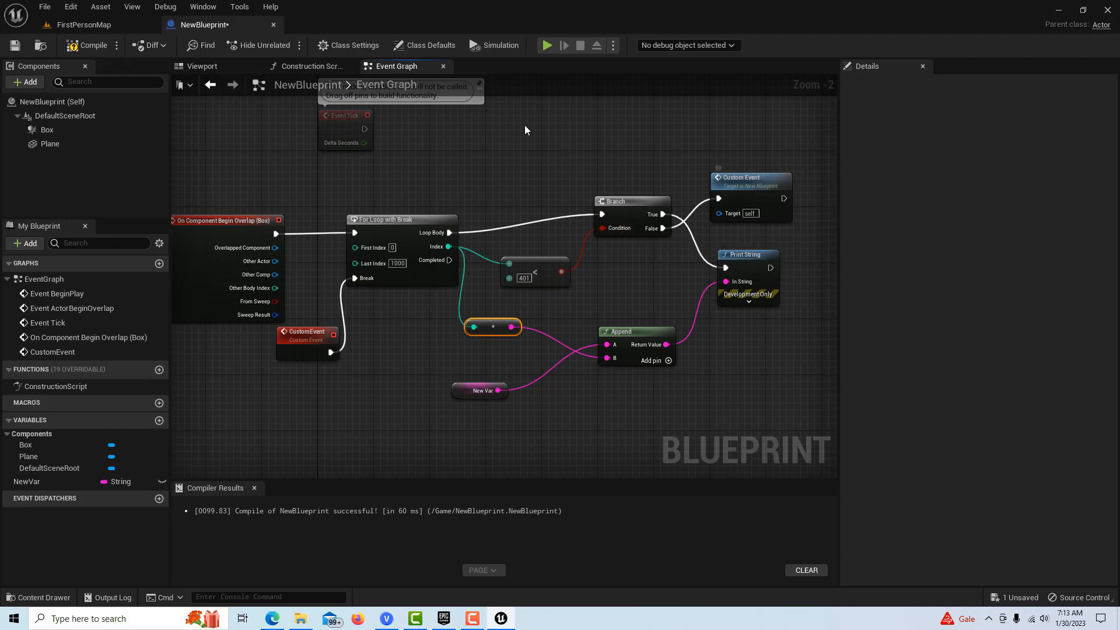
pyautogui.moveTo(363, 272)
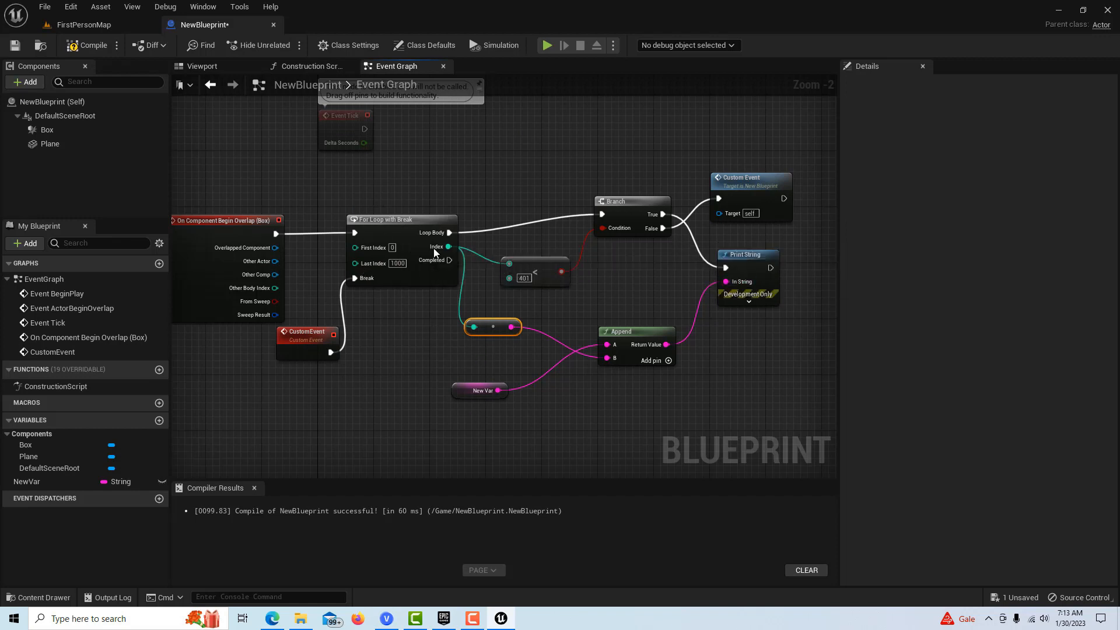
pyautogui.moveTo(521, 309)
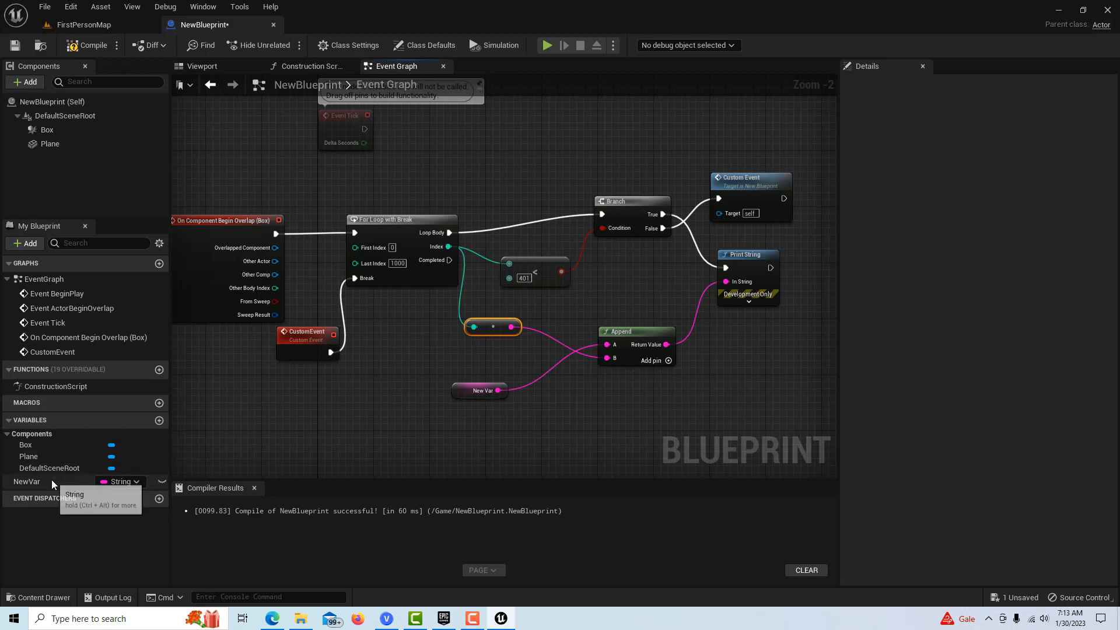
# Step: Select NewVar in My Blueprint to confirm its default text 'This is number #'
pyautogui.click(28, 481)
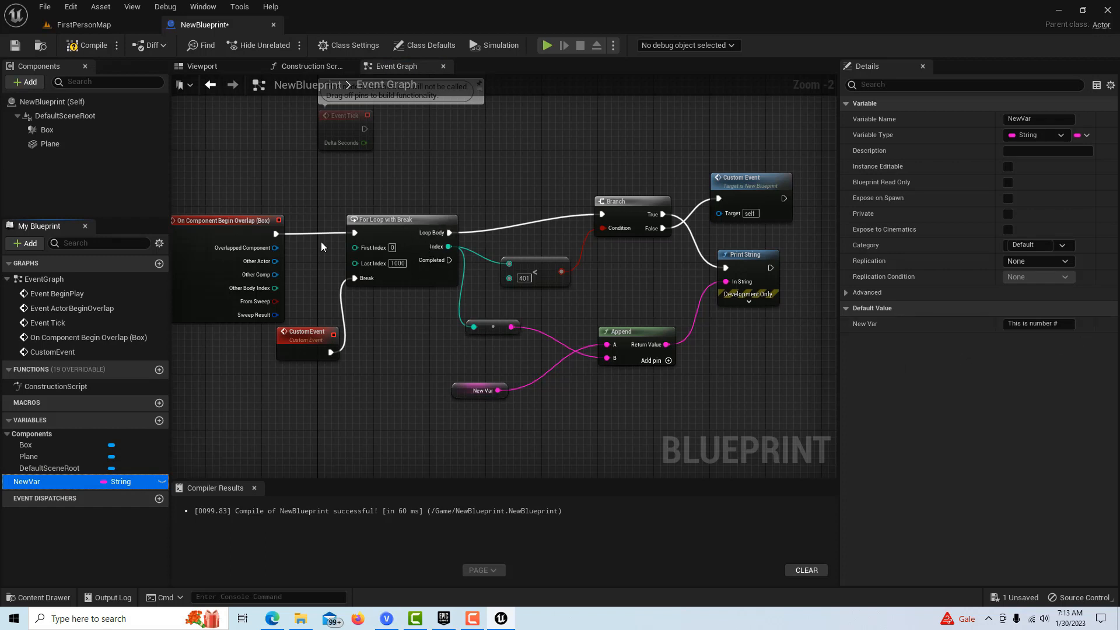
pyautogui.moveTo(511, 383)
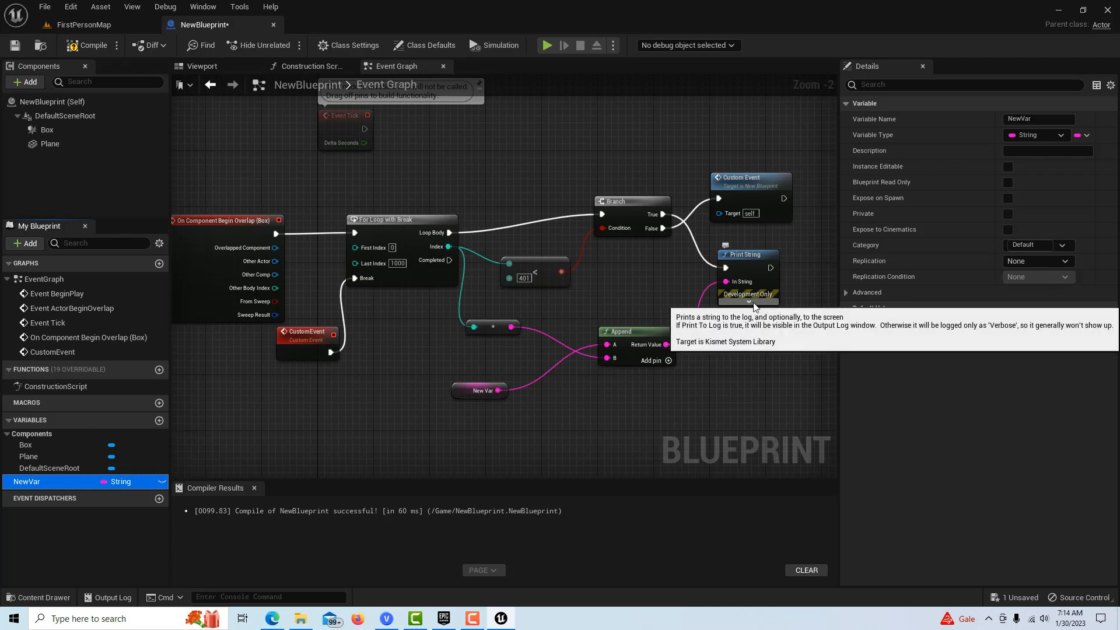
# Step: Expand Print String's advanced pins, then compile and save NewBlueprint
pyautogui.click(748, 301)
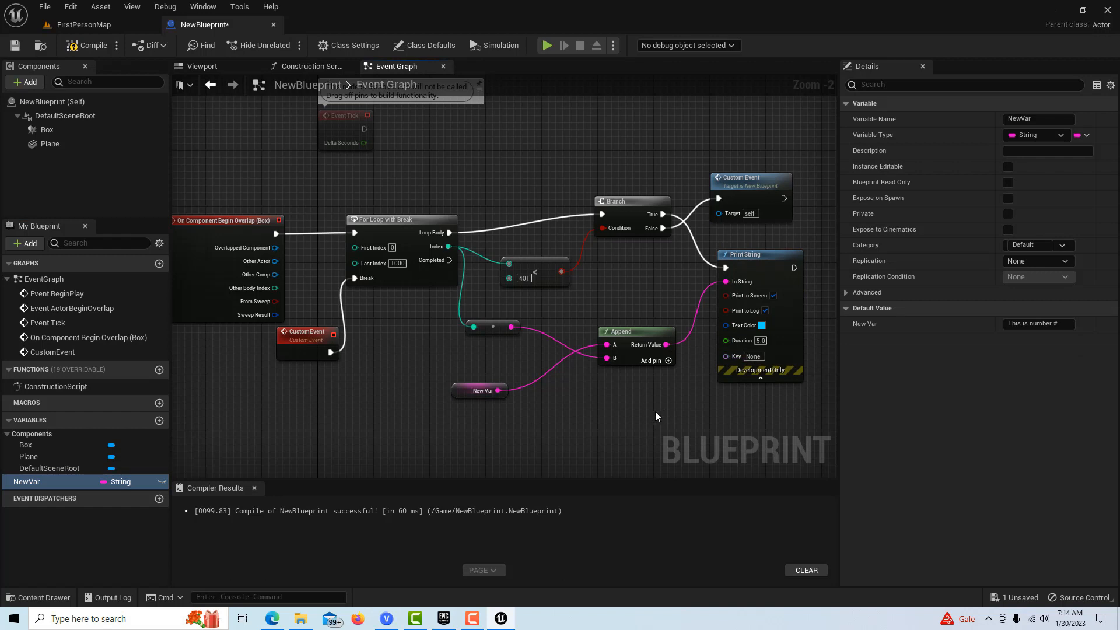
pyautogui.moveTo(90, 45)
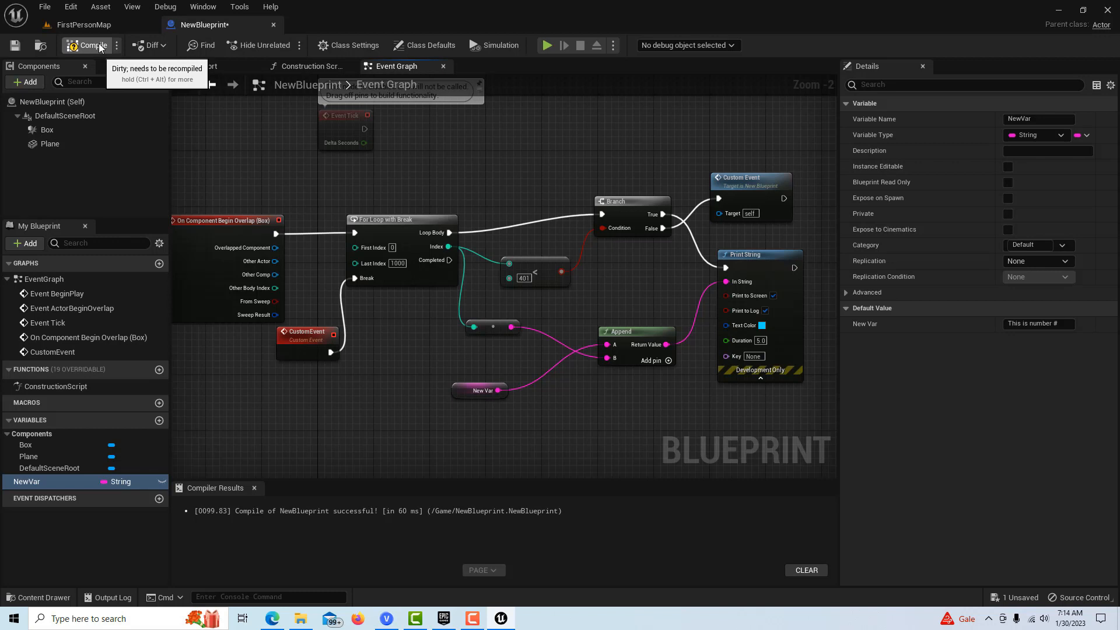
pyautogui.moveTo(284, 180)
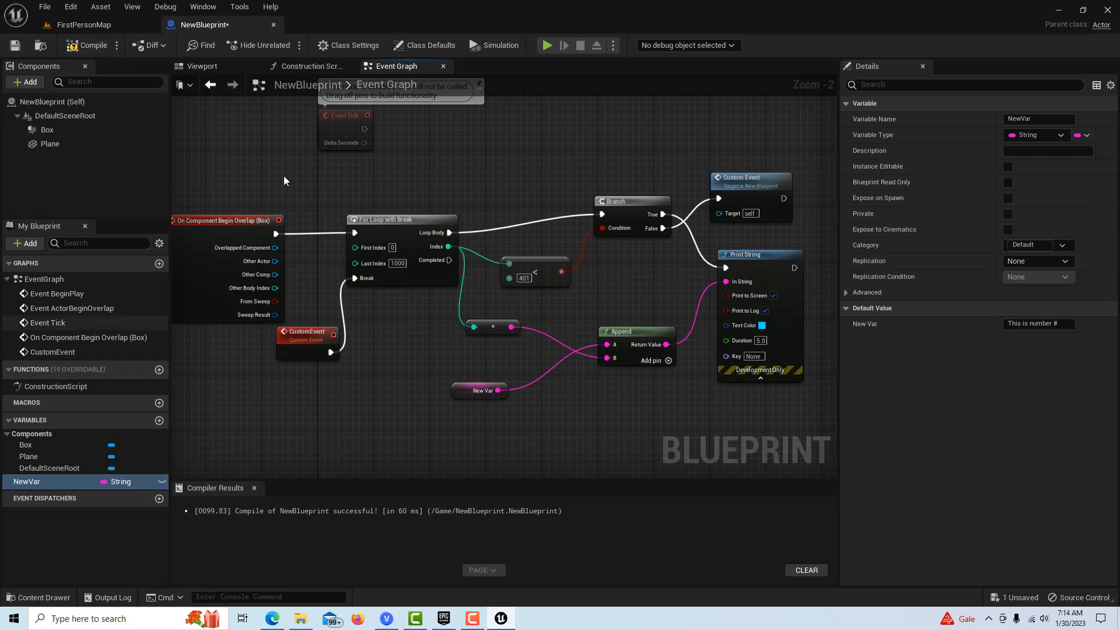
pyautogui.click(89, 45)
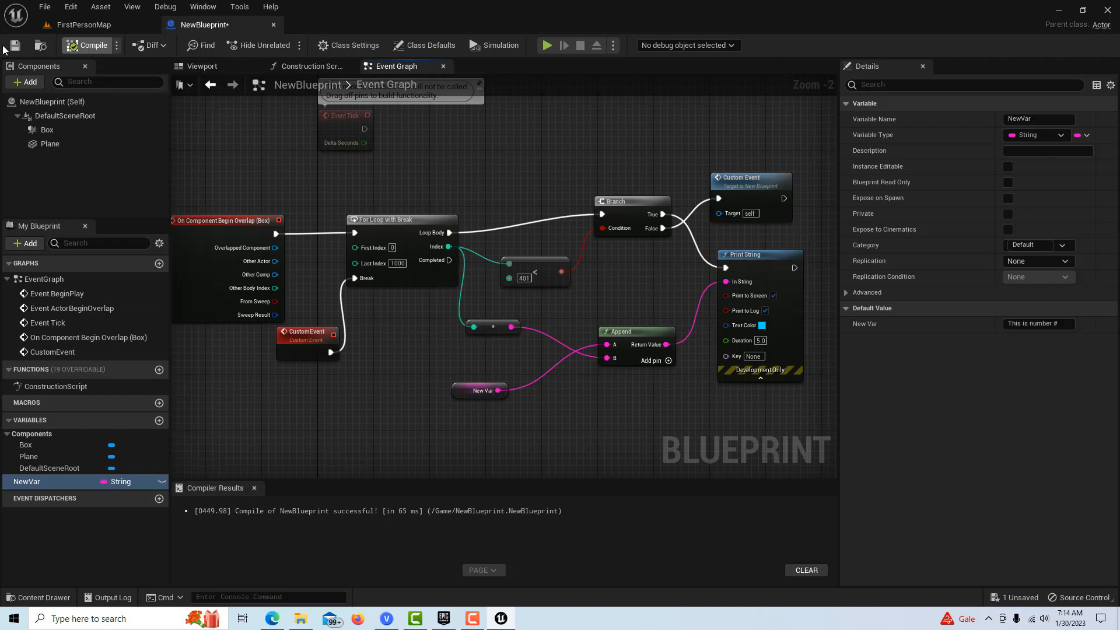
pyautogui.click(82, 24)
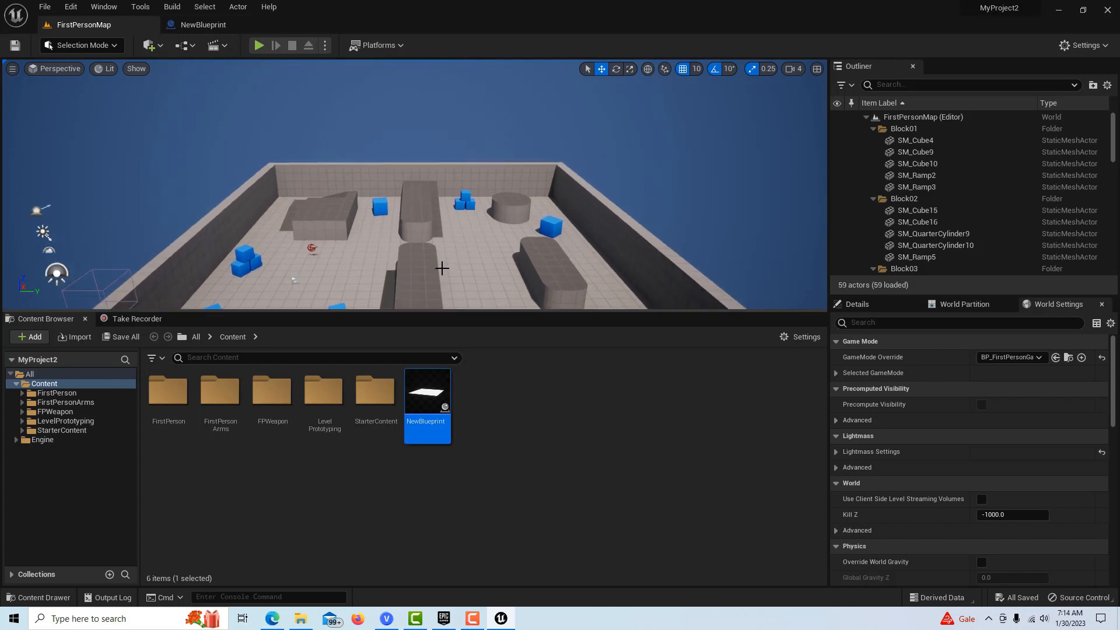
pyautogui.moveTo(789, 298)
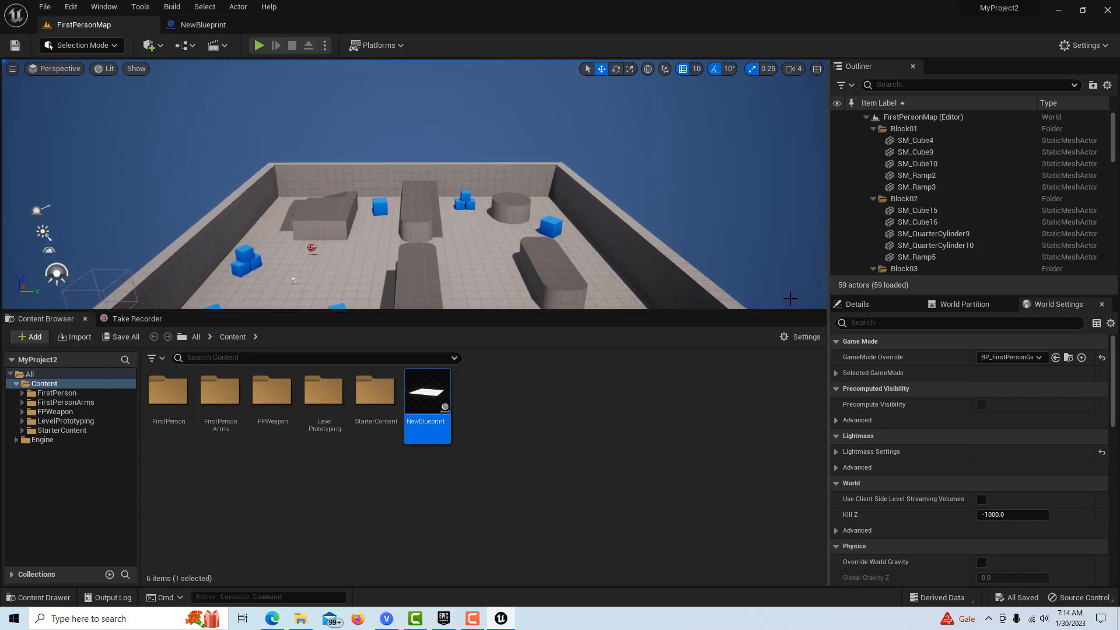
pyautogui.moveTo(863, 105)
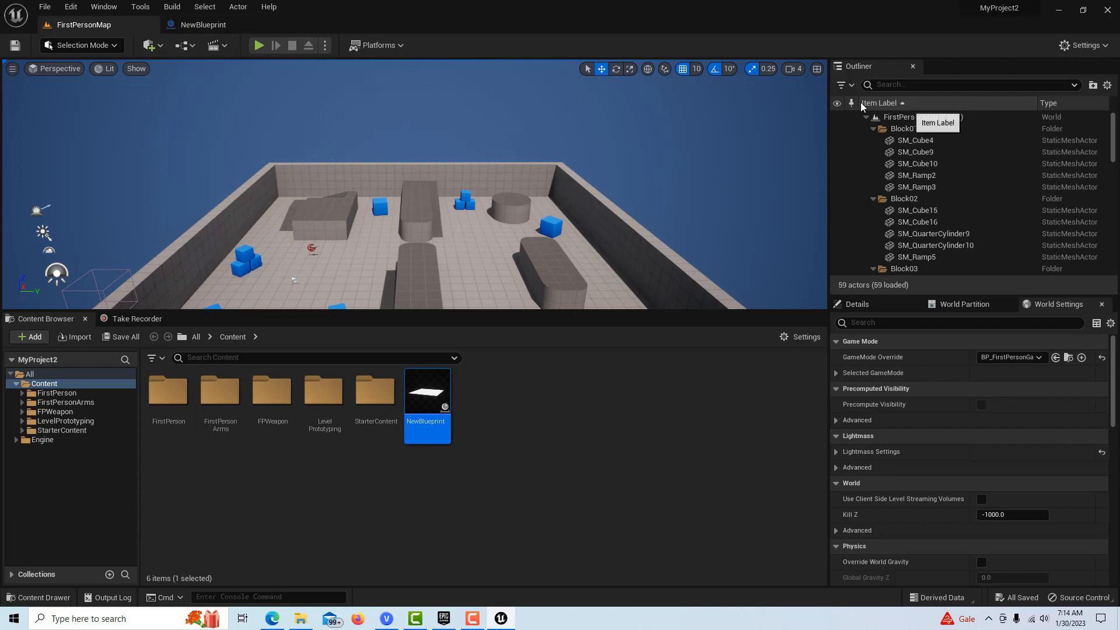
# Step: Drop NewBlueprint into the FirstPersonMap viewport and play the level
pyautogui.click(909, 257)
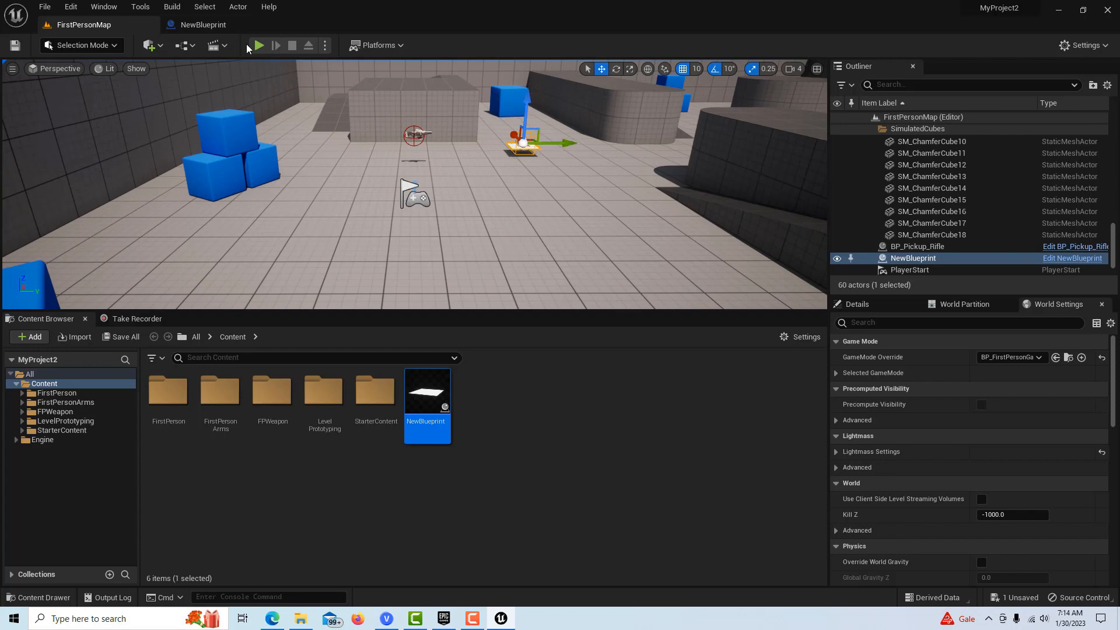
pyautogui.click(258, 45)
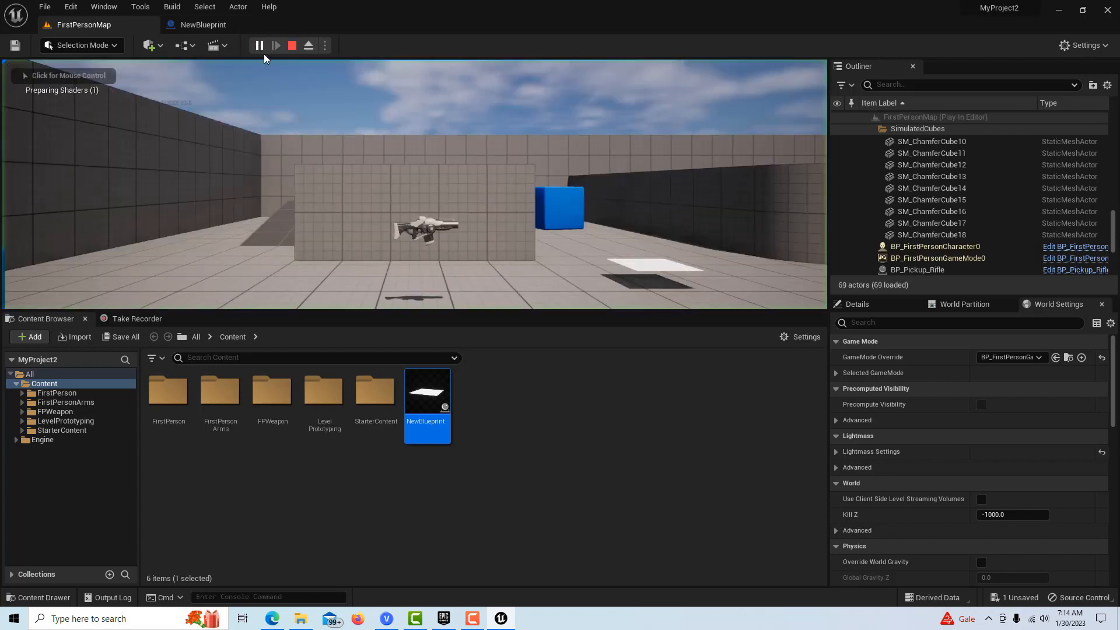